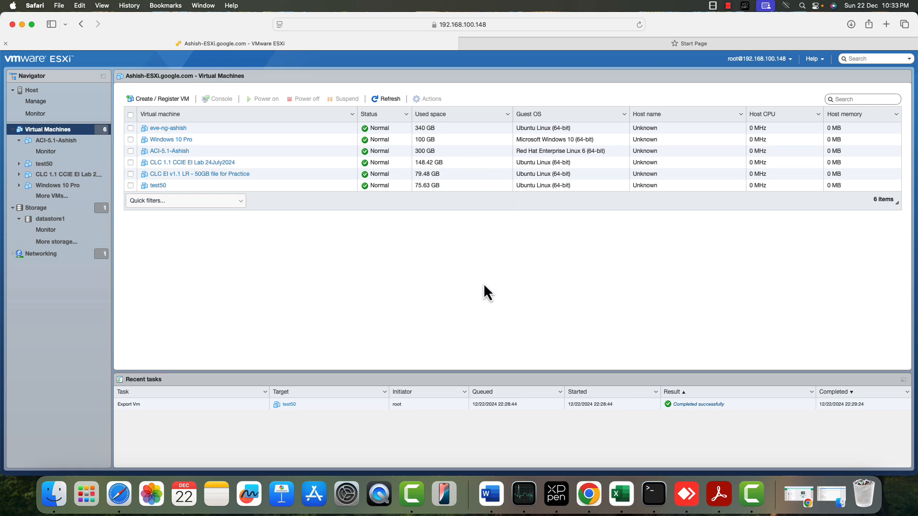
View the host summary and image profile version, then return to the virtual machine list
click(31, 91)
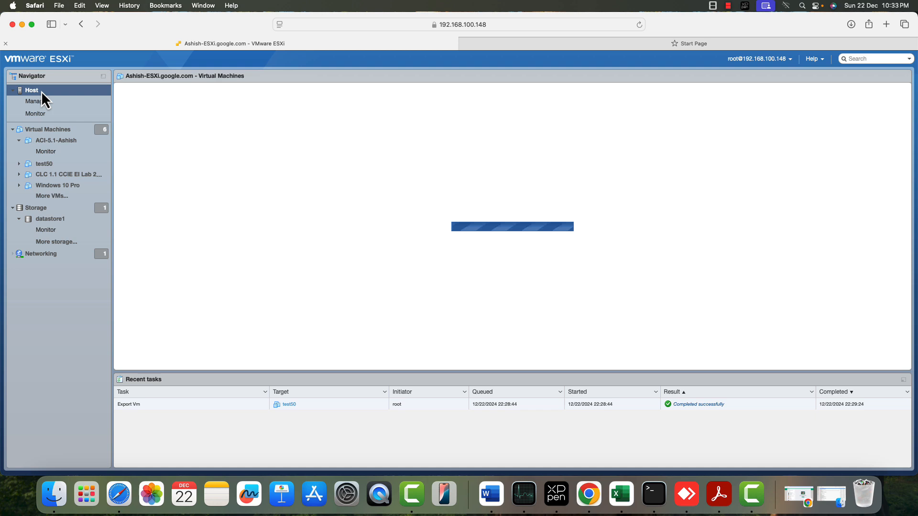
click(32, 90)
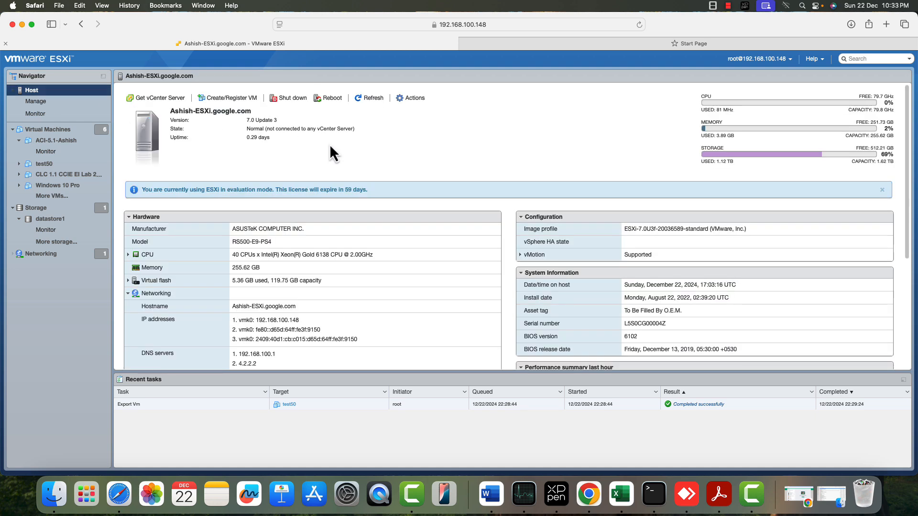
double_click(642, 229)
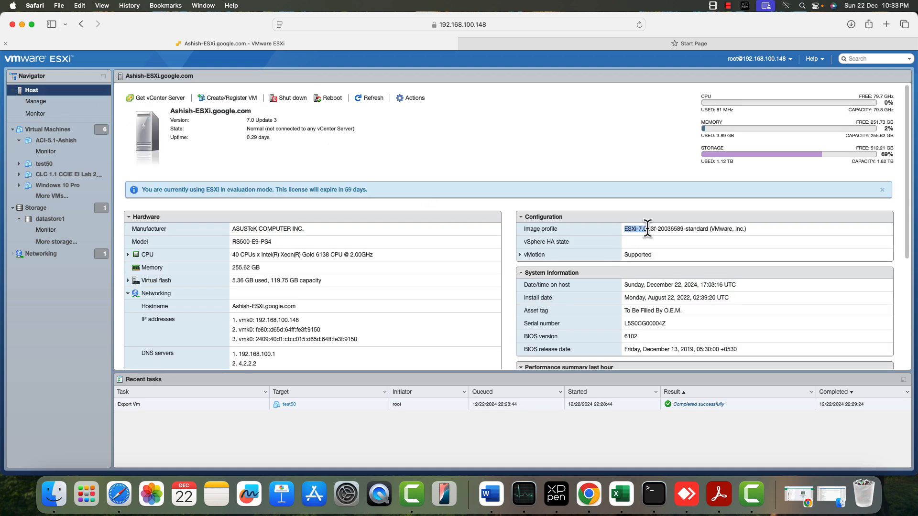
click(47, 129)
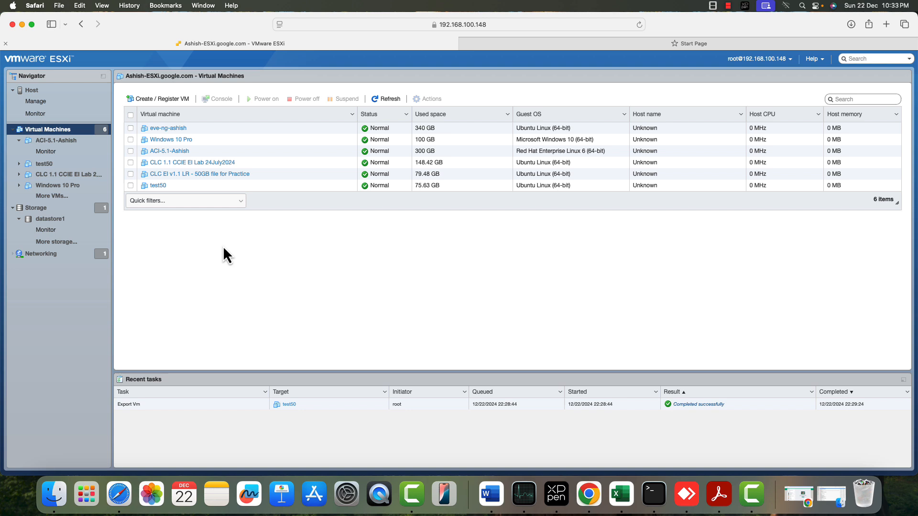
mouse_move(178, 194)
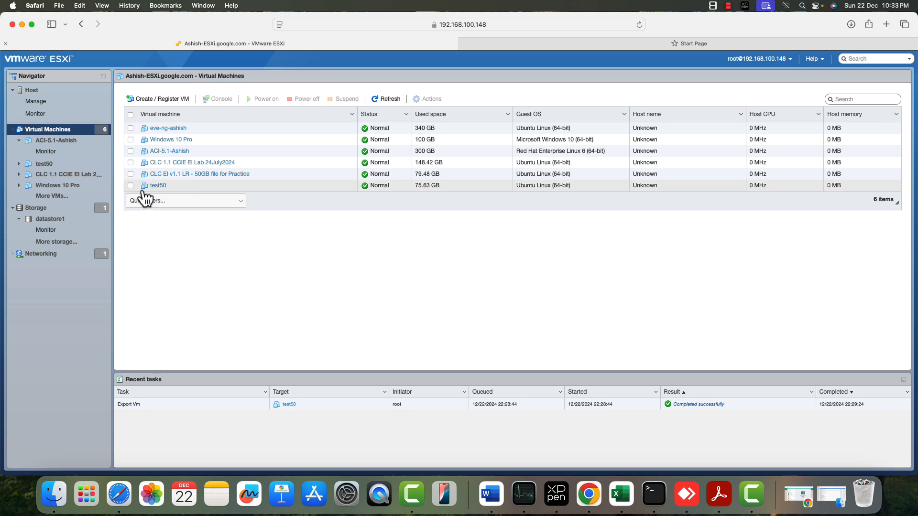
Export test50, keeping test50-0.vmdk included and test50.nvram excluded
click(158, 185)
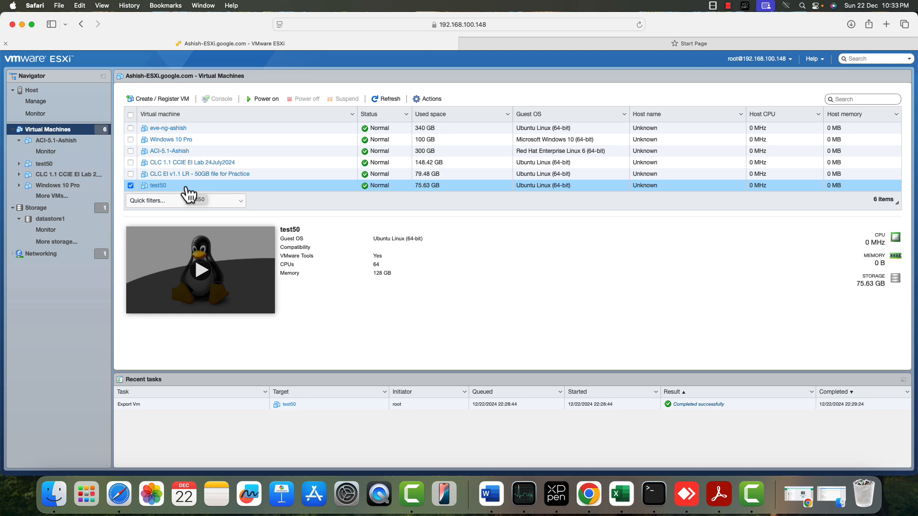
text(test50)
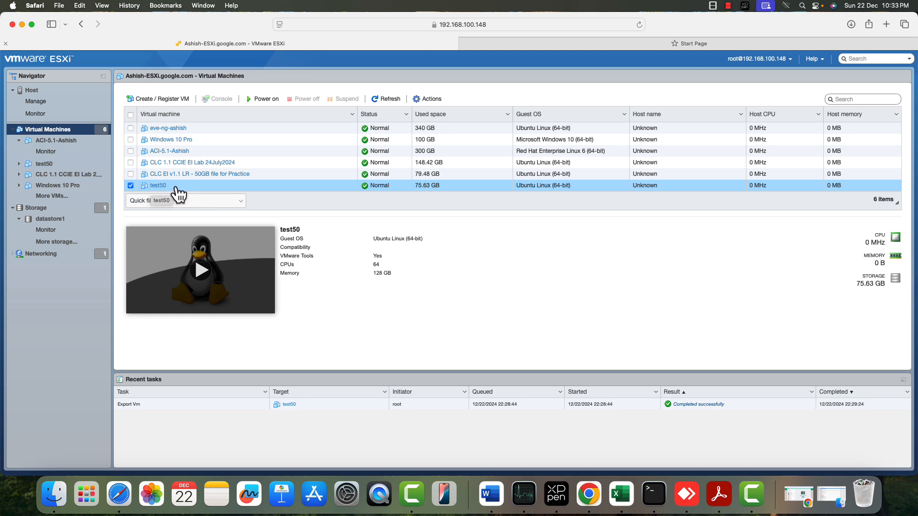
right_click(157, 186)
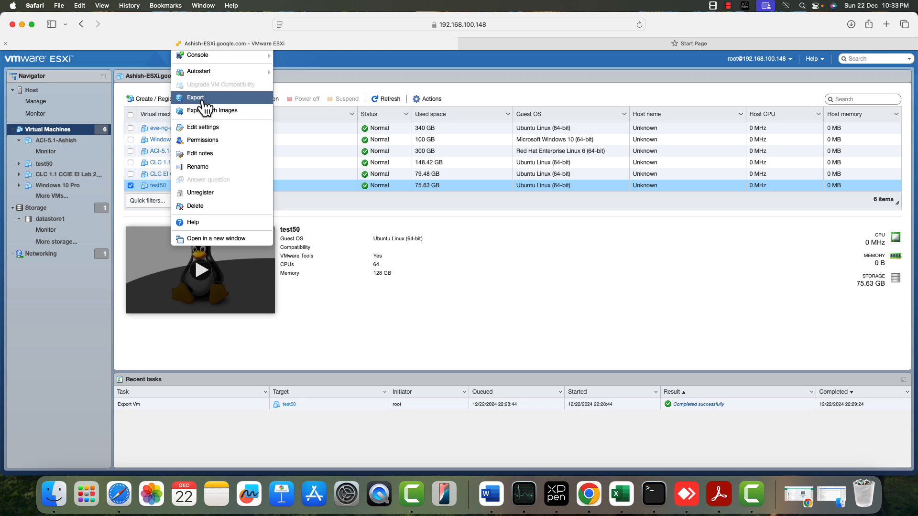
mouse_move(227, 102)
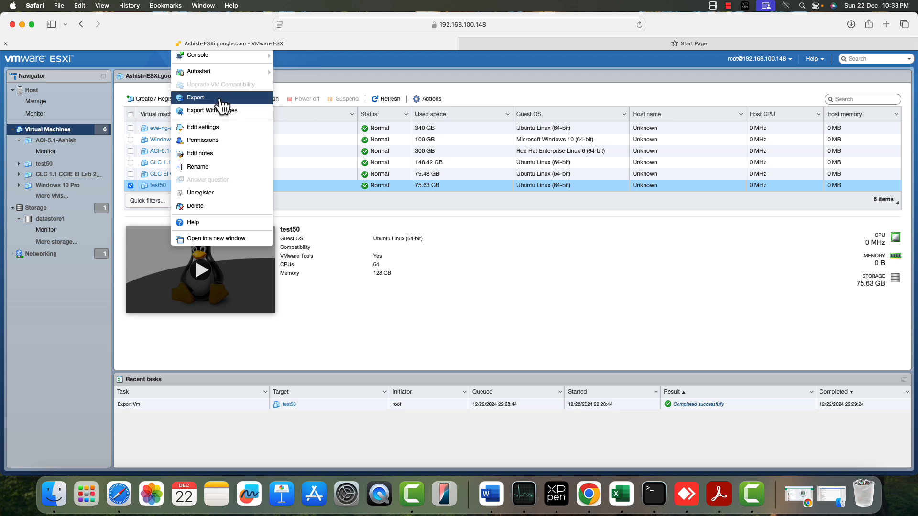
click(195, 98)
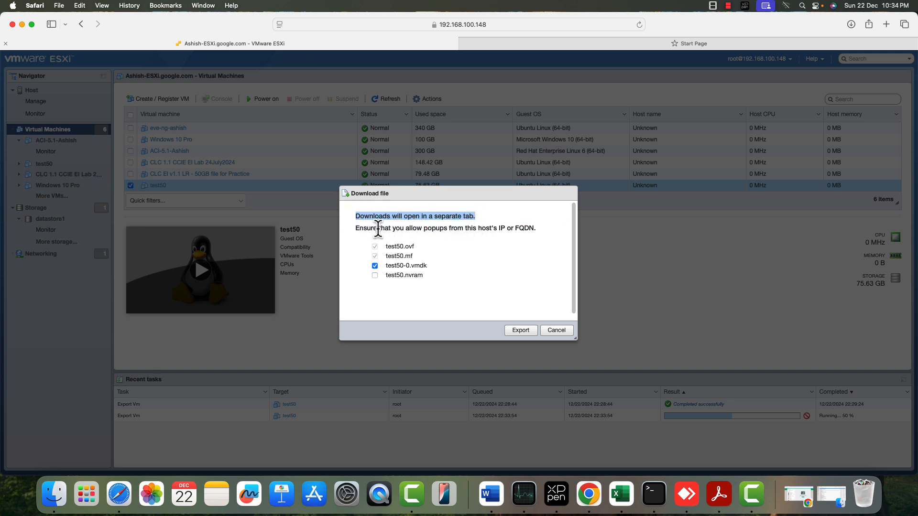
mouse_move(495, 256)
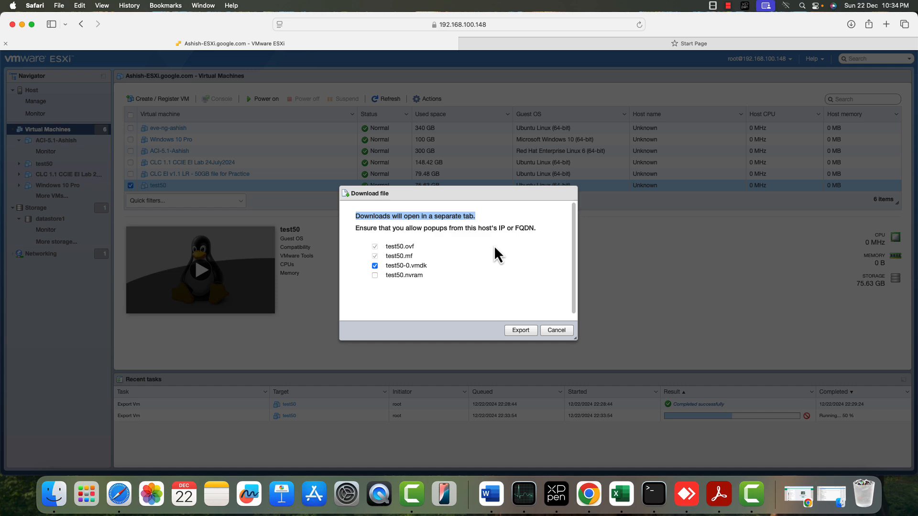
mouse_move(535, 247)
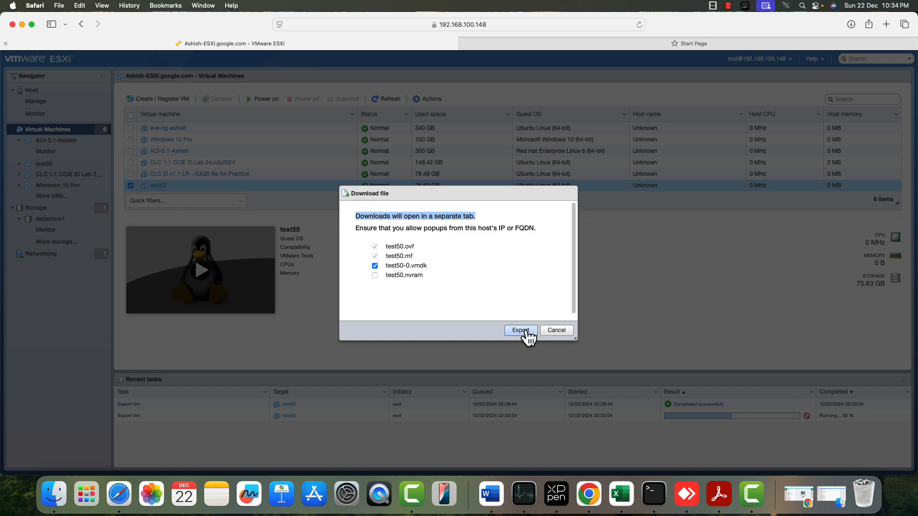
Download test50's OVF, manifest and test50-0.vmdk files through Safari
click(520, 330)
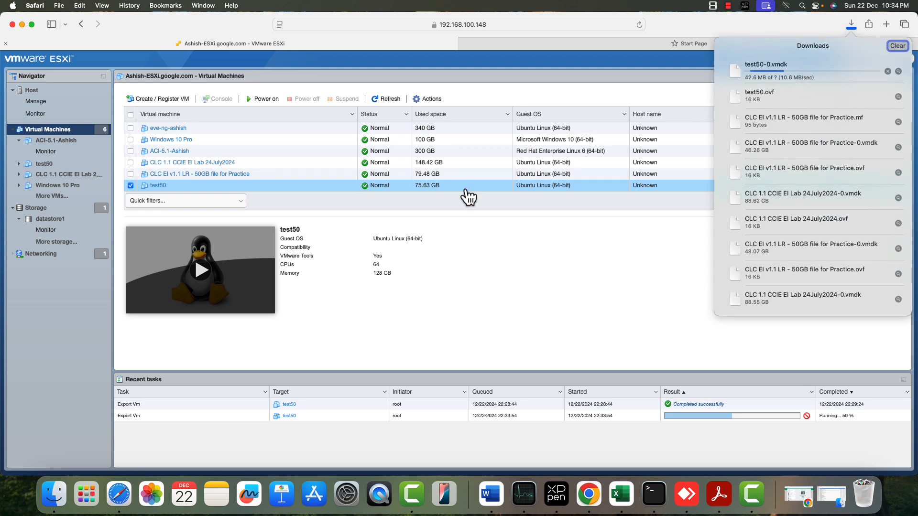
mouse_move(463, 240)
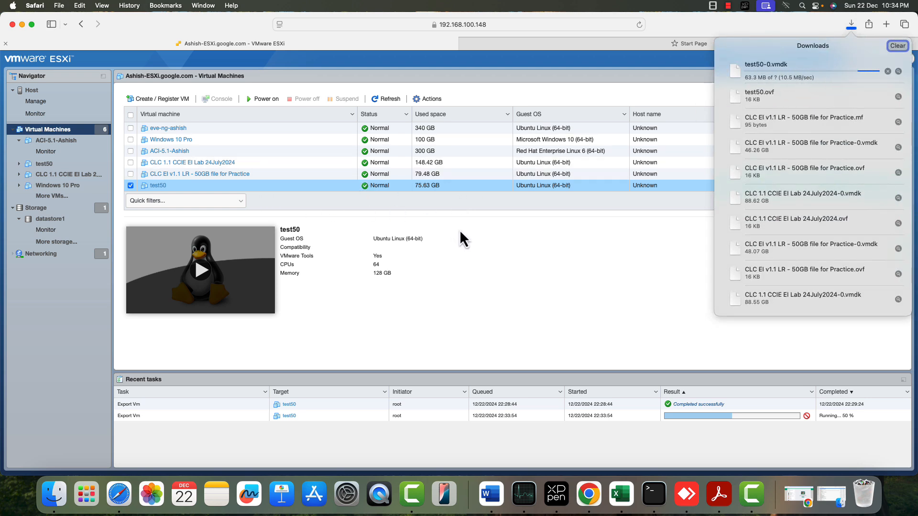
mouse_move(843, 100)
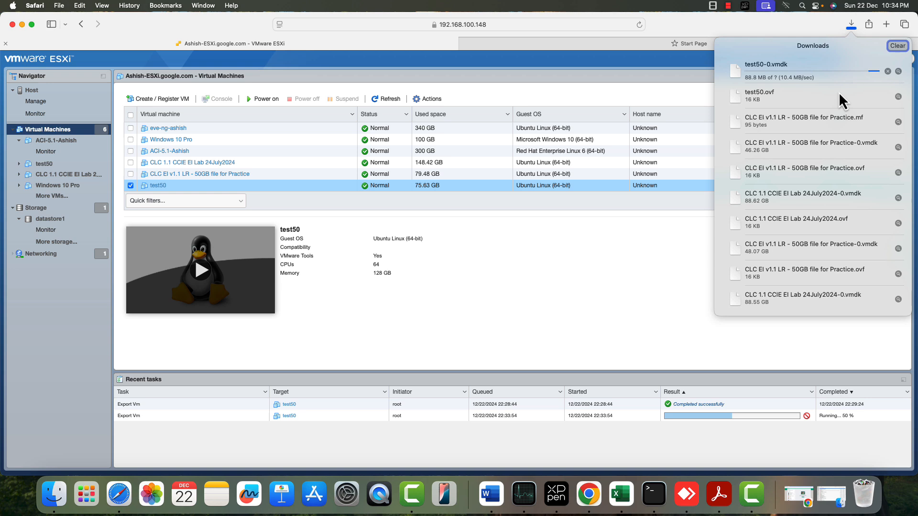
mouse_move(777, 105)
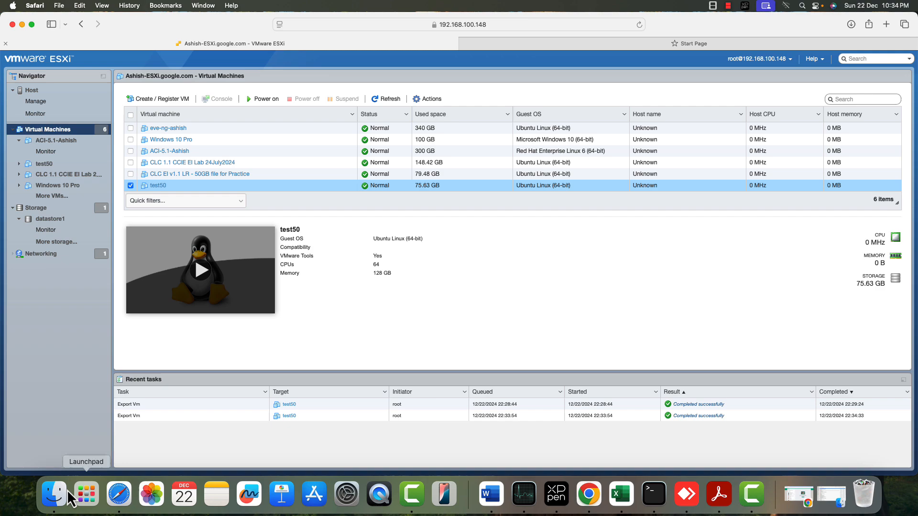
mouse_move(53, 494)
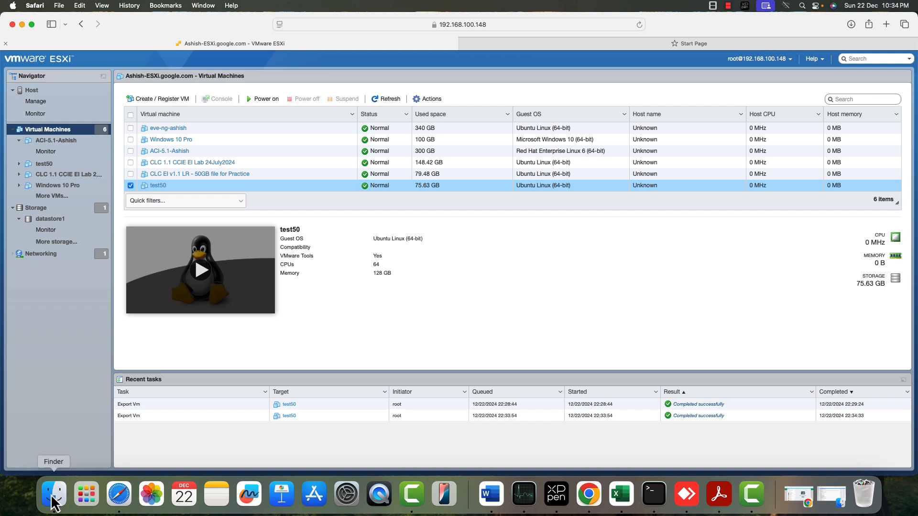
Show Finder's Downloads folder and inspect the older practice-lab .mf and .ovf files
click(50, 493)
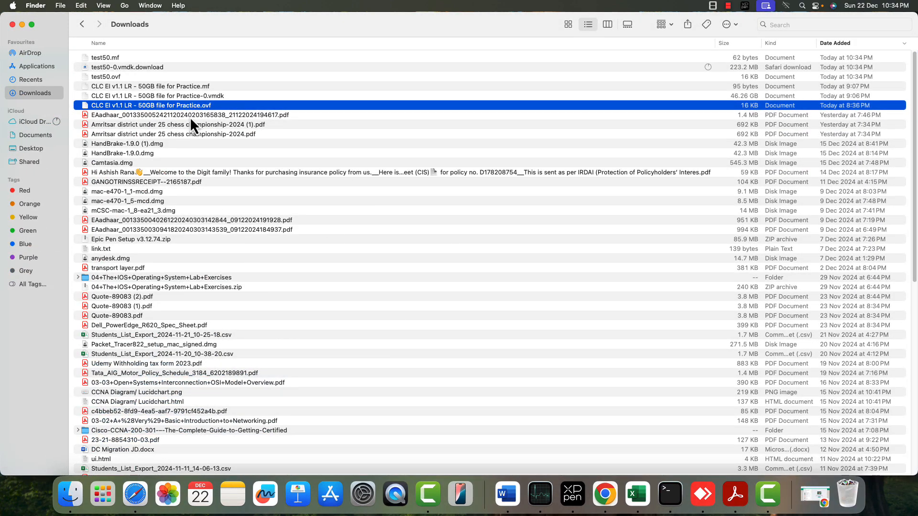
click(149, 86)
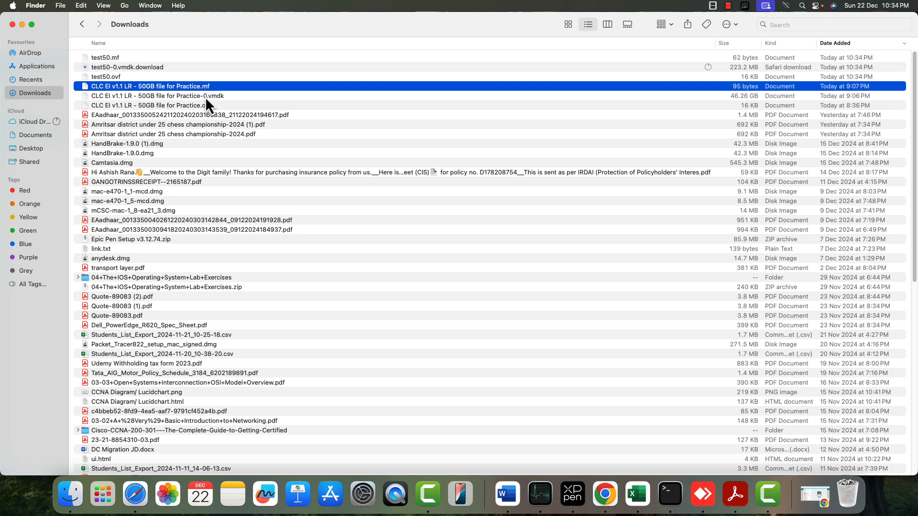
mouse_move(226, 109)
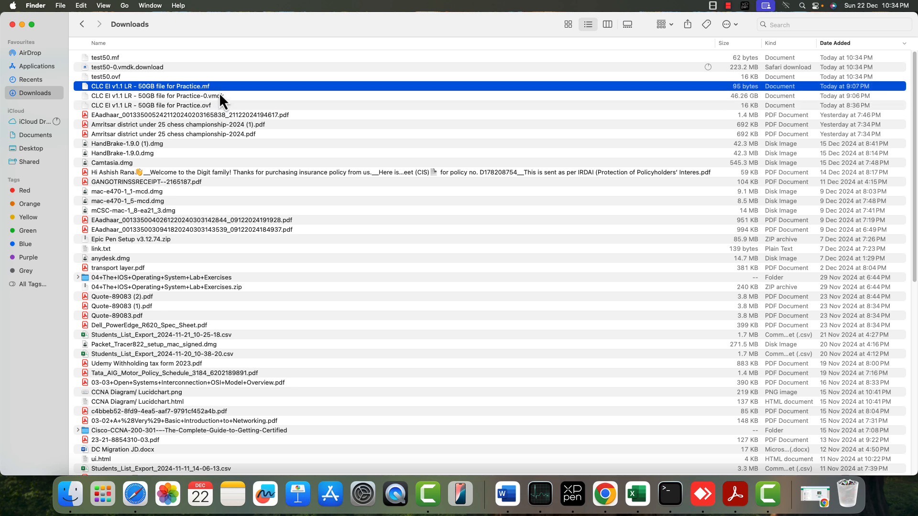
click(149, 105)
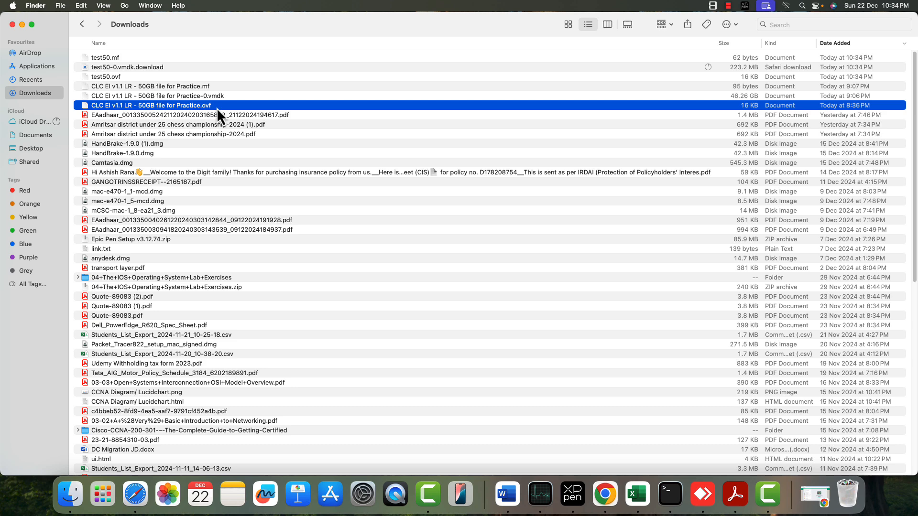
mouse_move(135, 495)
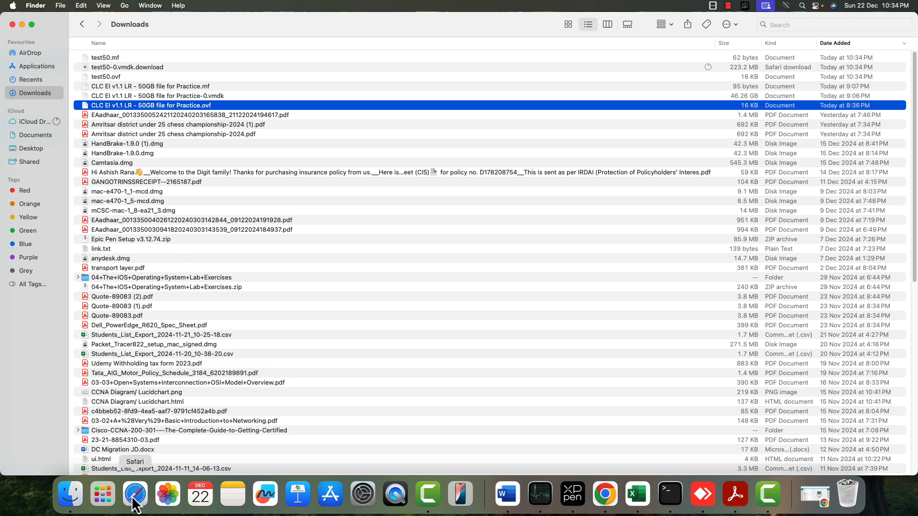
Start a Deploy from OVF/OVA wizard and enter the VM name test11
click(135, 494)
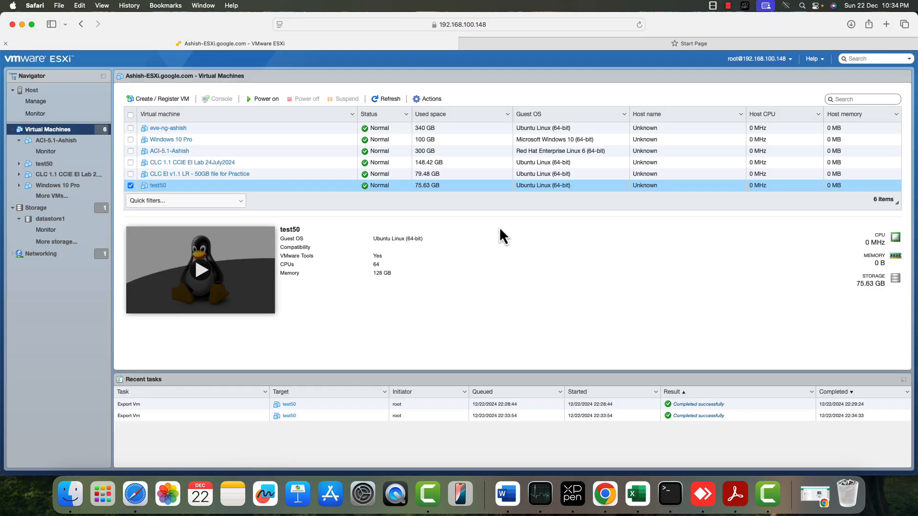
mouse_move(168, 133)
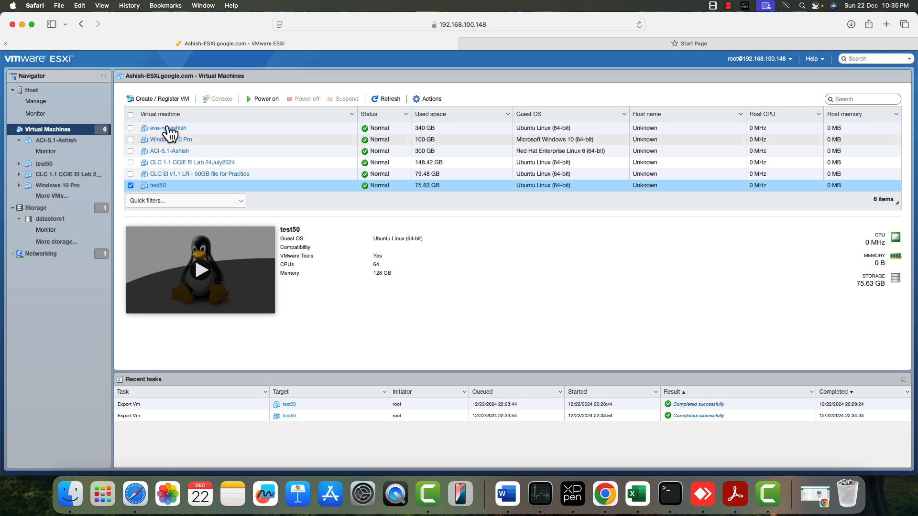
click(161, 99)
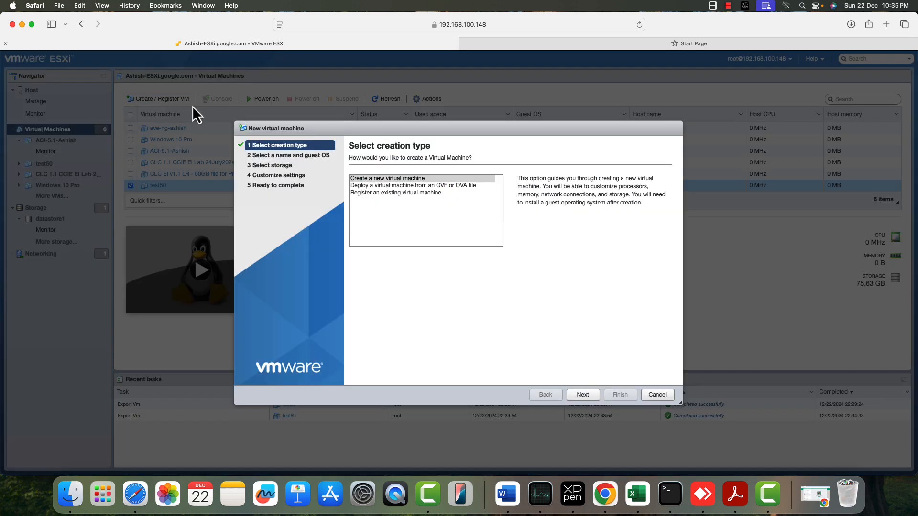
click(413, 186)
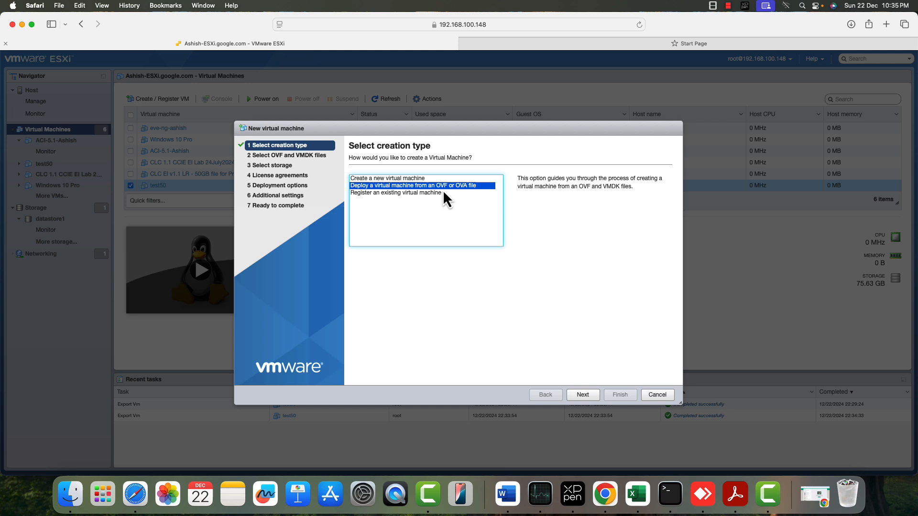
mouse_move(536, 242)
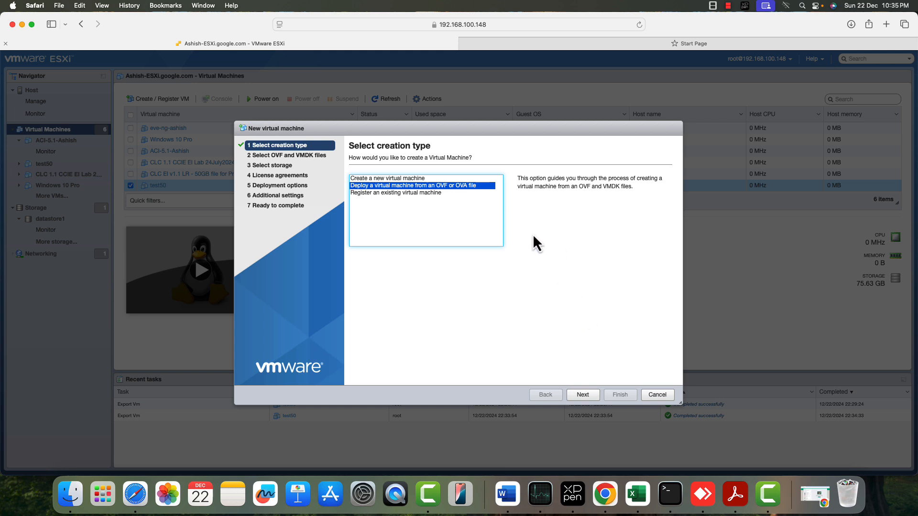
click(583, 395)
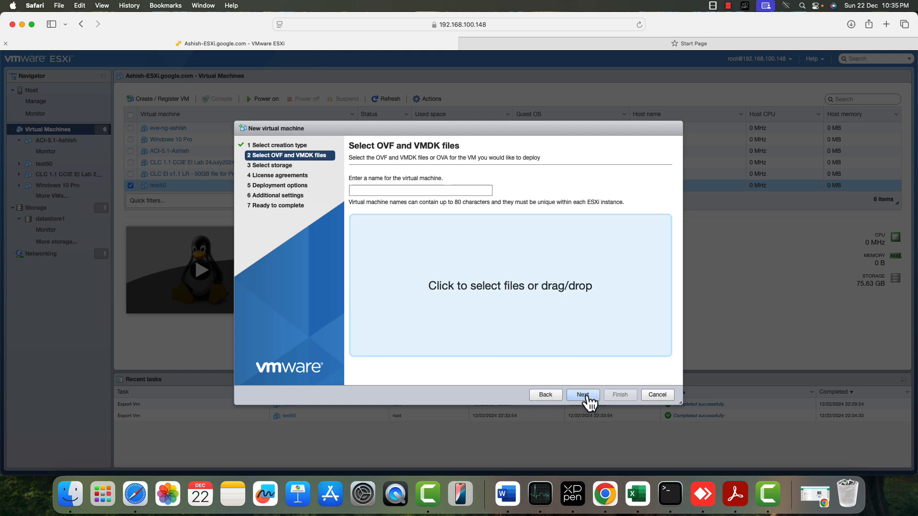
click(419, 190)
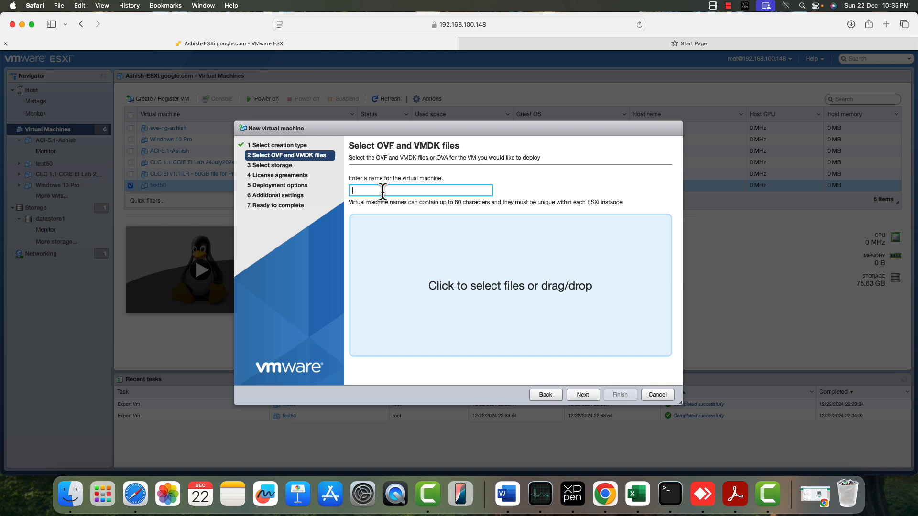
text(test11)
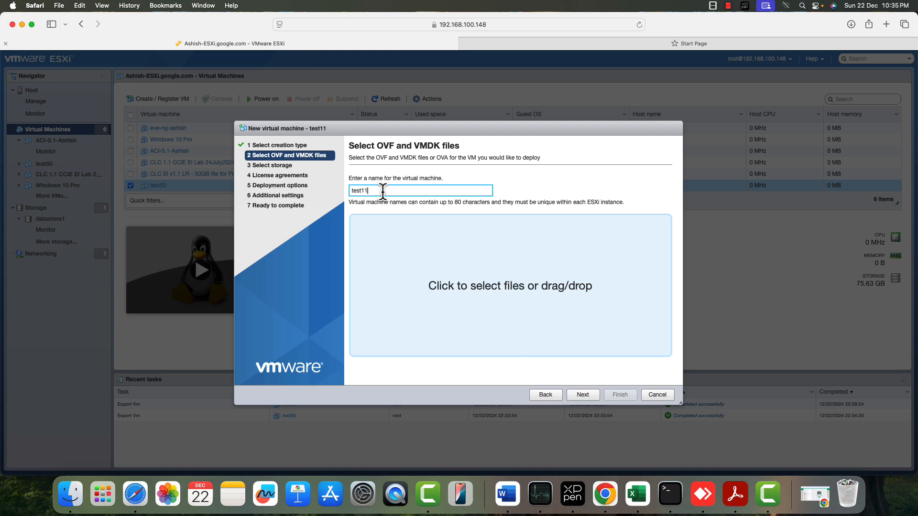
click(510, 286)
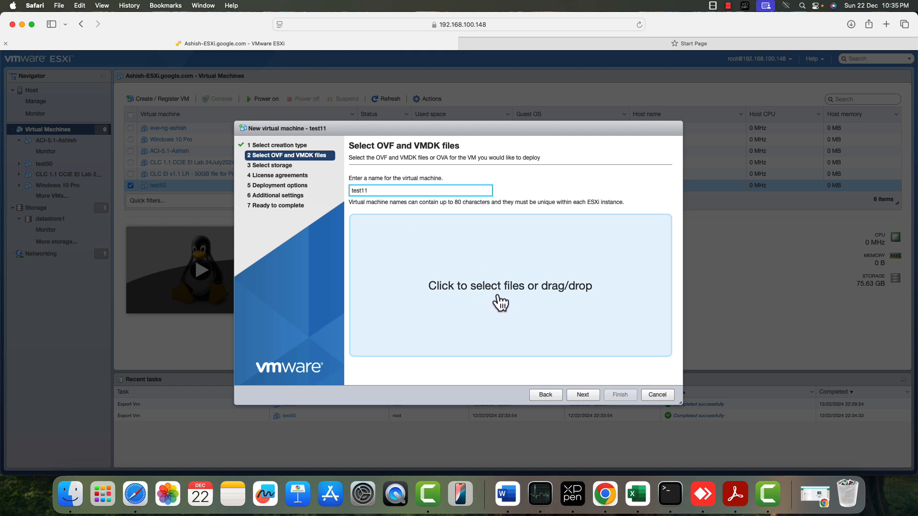
mouse_move(516, 295)
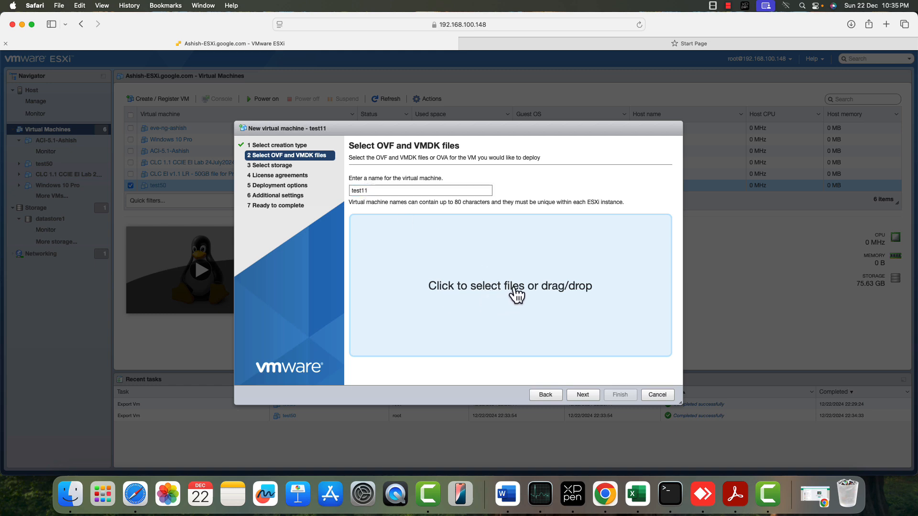
Upload the practice .mf, .vmdk and .ovf files to the test11 deployment
click(510, 286)
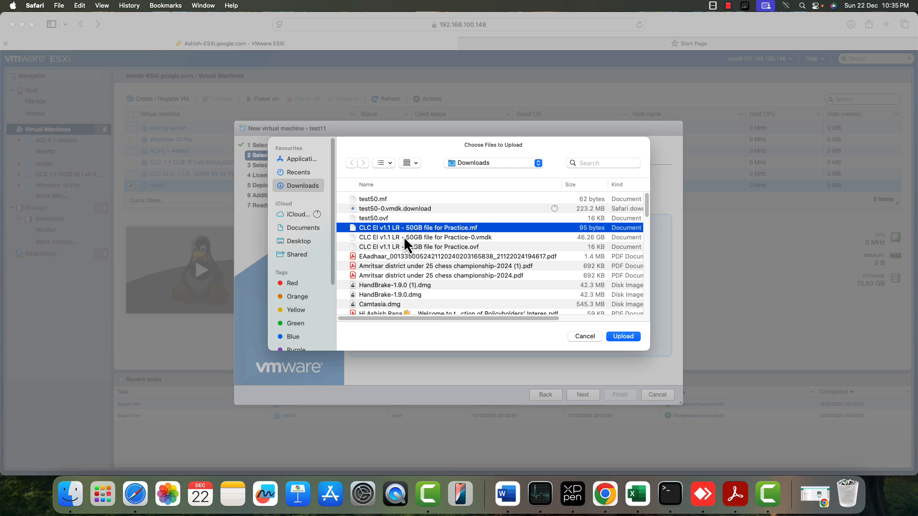
click(443, 246)
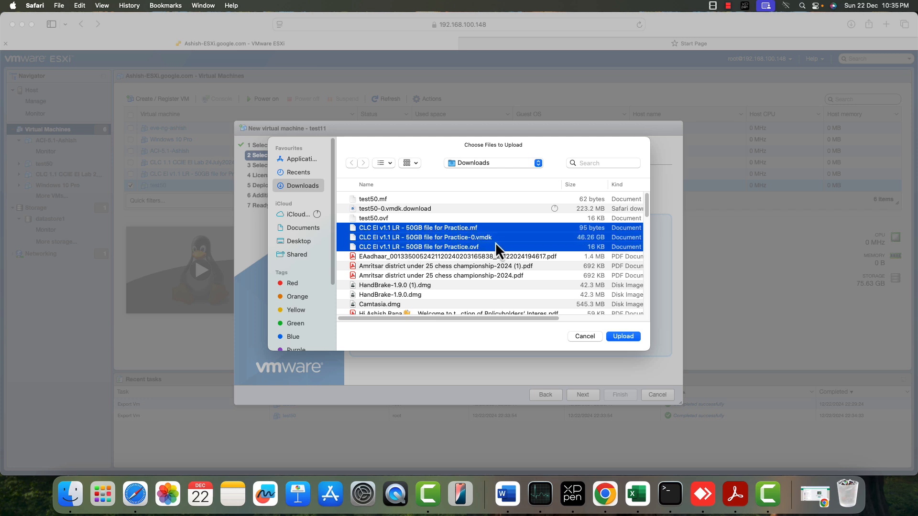
mouse_move(480, 240)
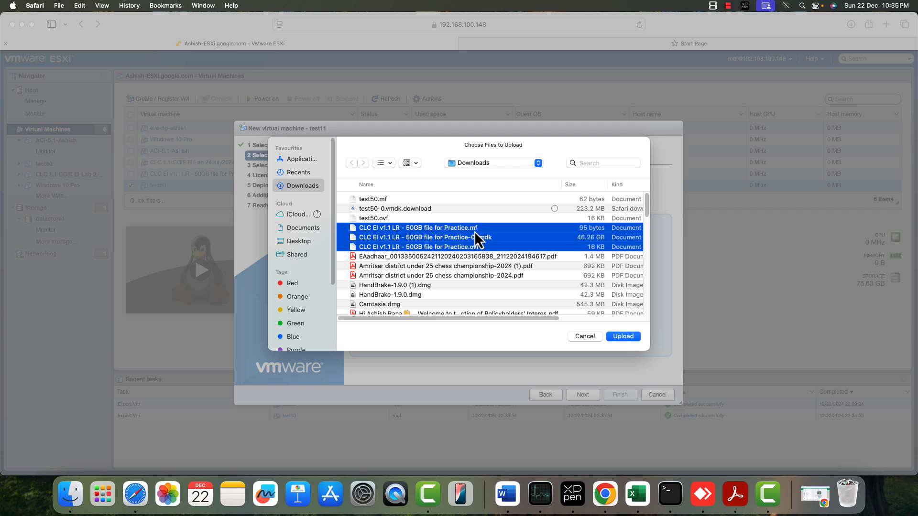
mouse_move(481, 254)
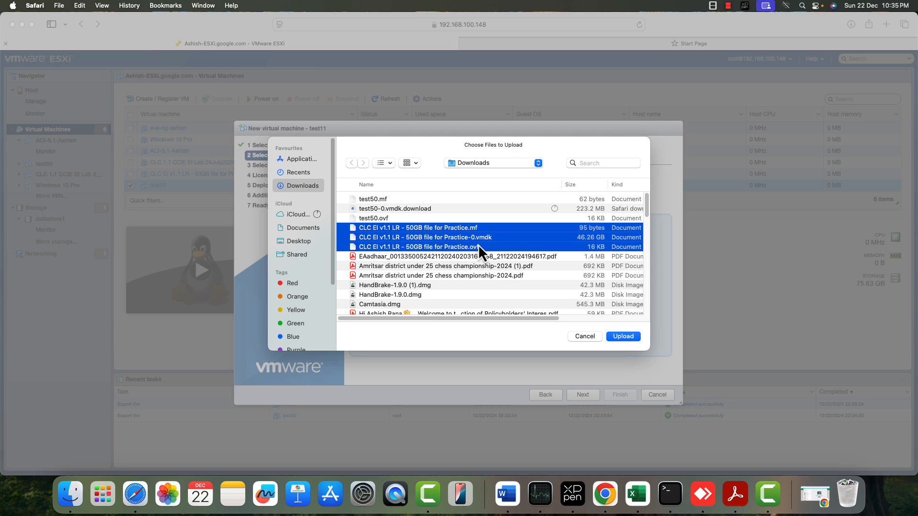
mouse_move(477, 251)
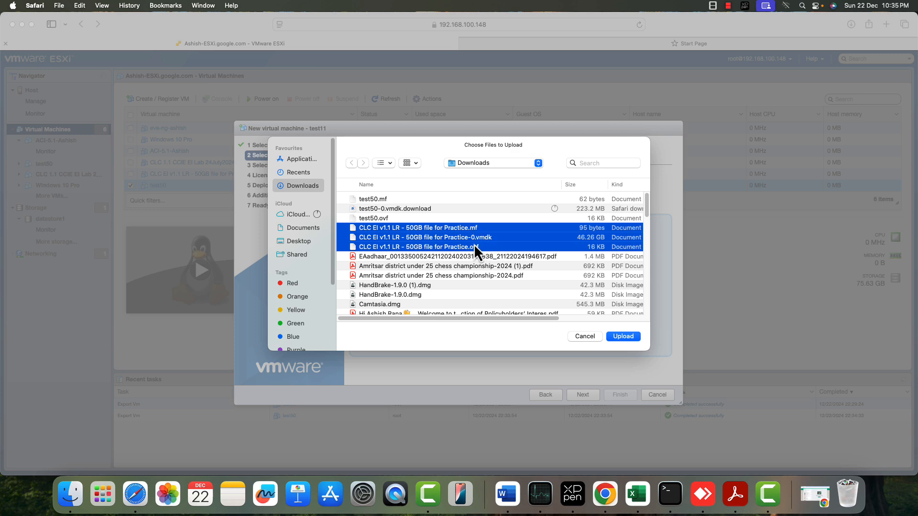
mouse_move(620, 358)
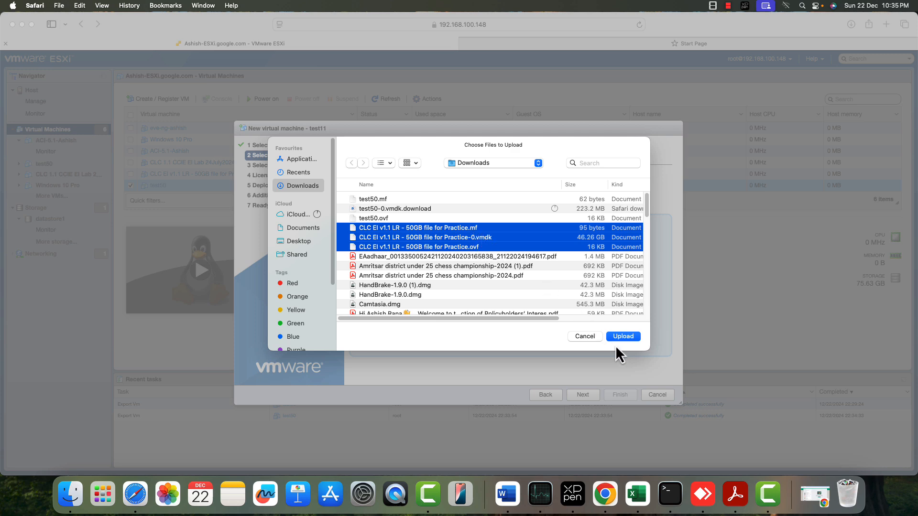
click(623, 336)
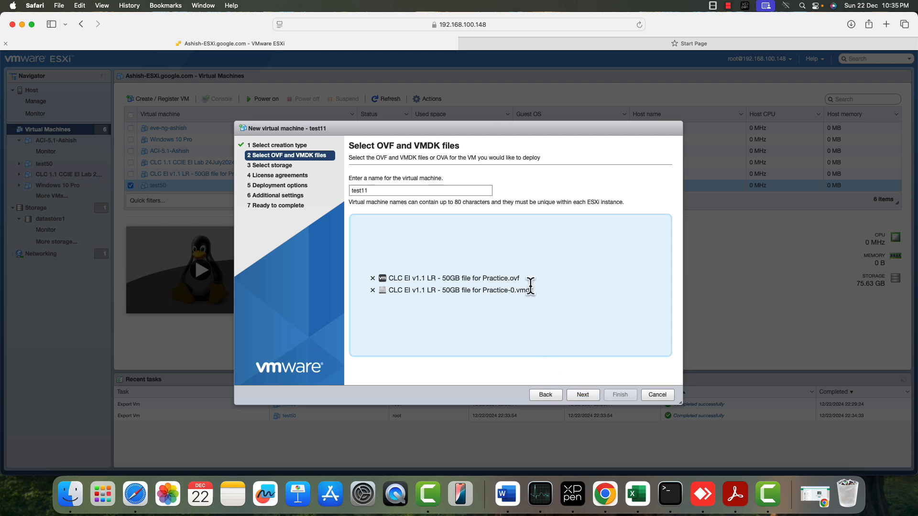
Keep datastore1 as storage and advance to deployment options
click(583, 395)
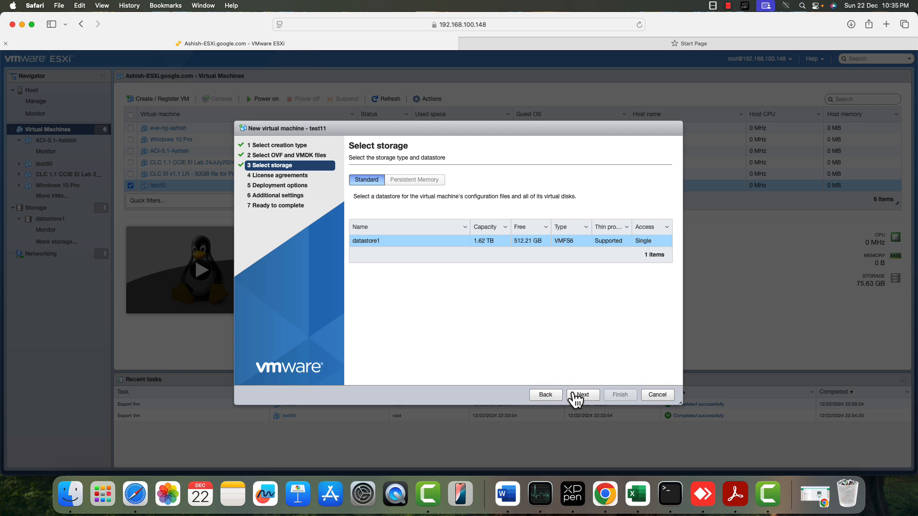
click(583, 395)
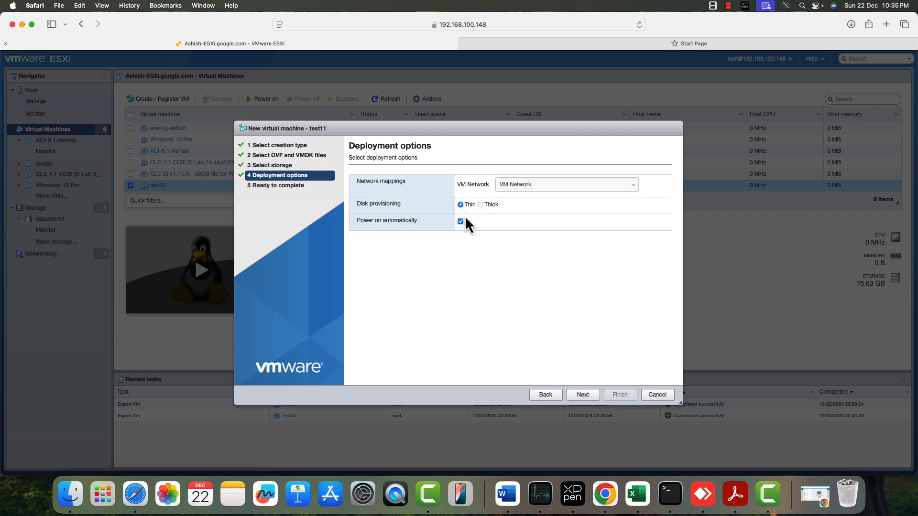
mouse_move(380, 234)
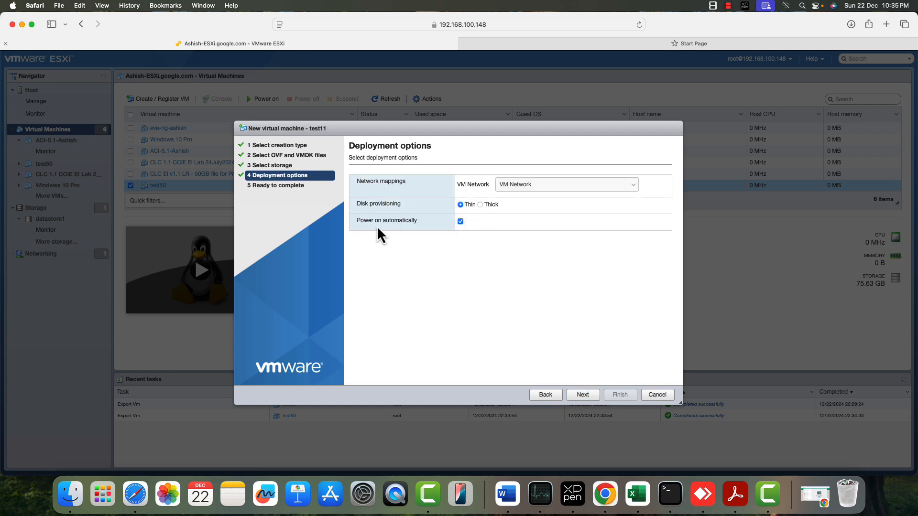
mouse_move(514, 302)
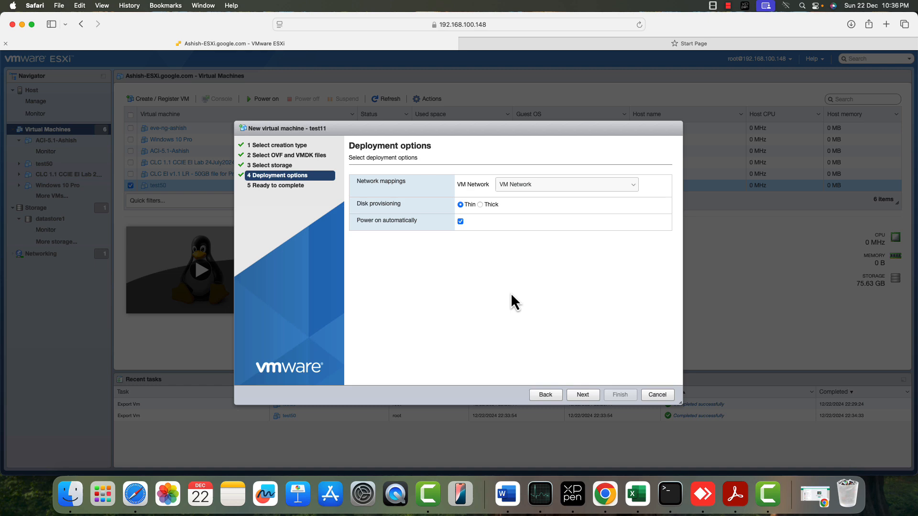
Review the test11 summary with its missing disk image warning and attempt Finish
click(582, 394)
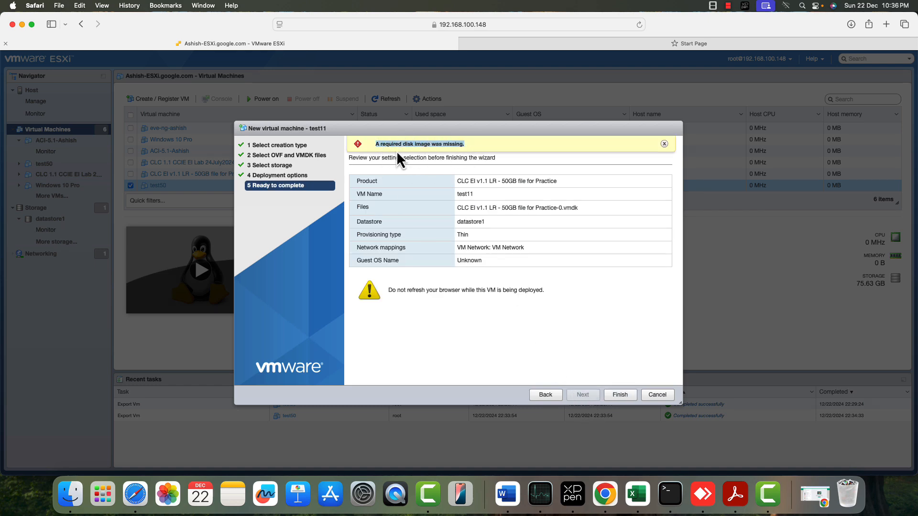
mouse_move(497, 166)
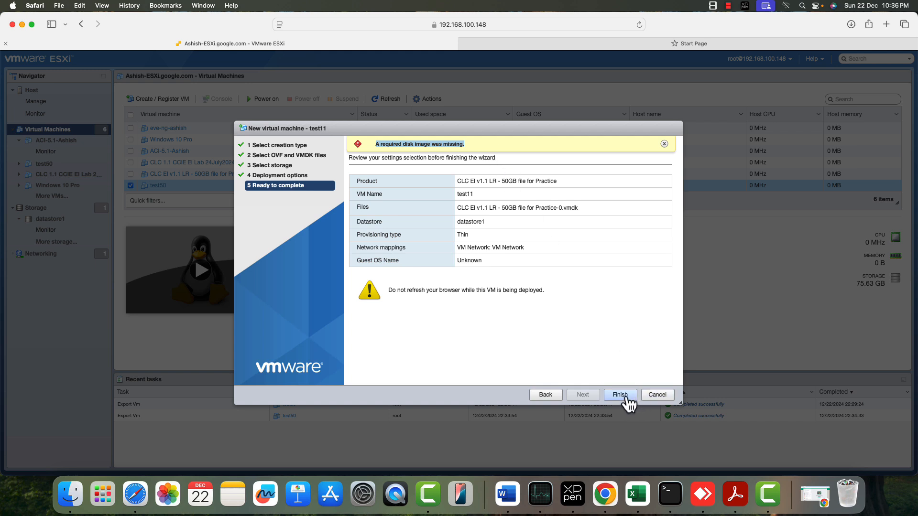
mouse_move(465, 374)
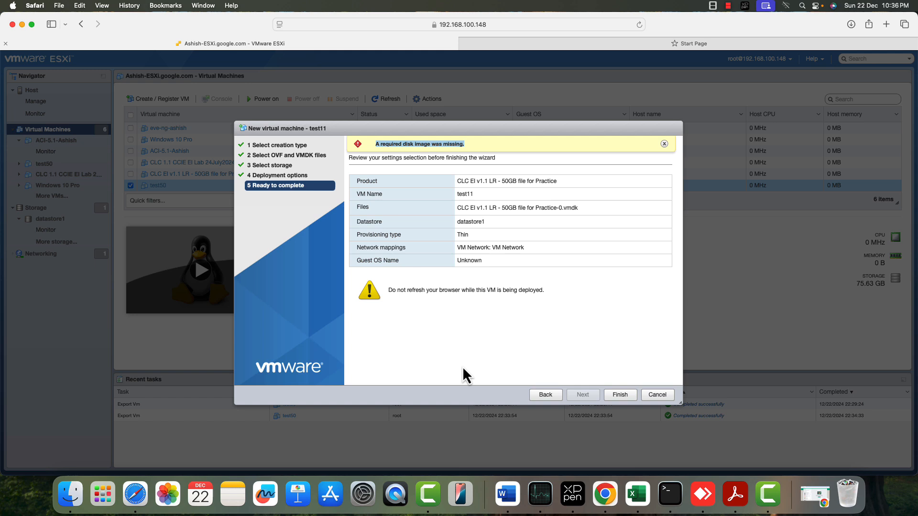
mouse_move(358, 309)
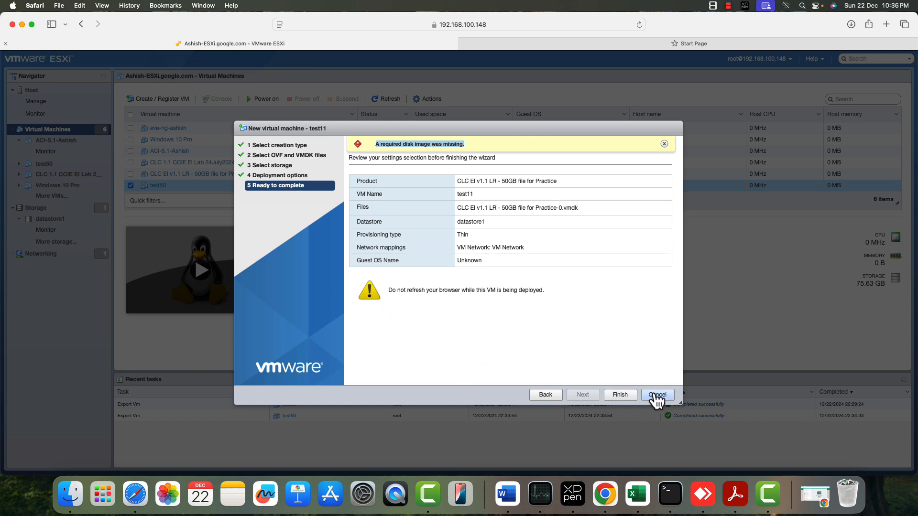
mouse_move(388, 170)
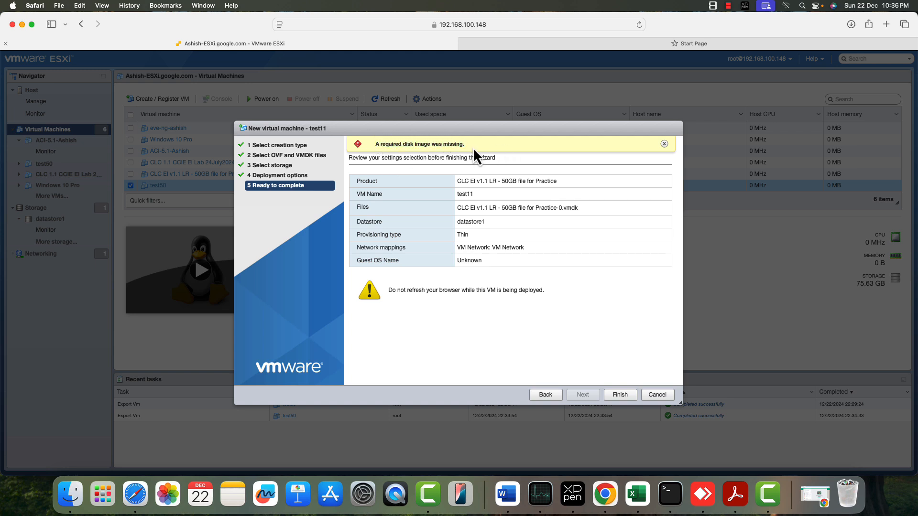
mouse_move(530, 327)
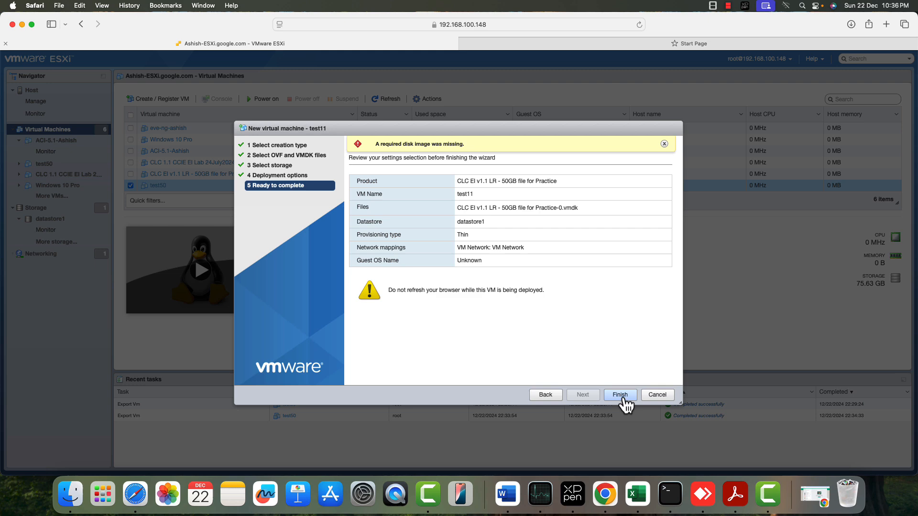
click(620, 395)
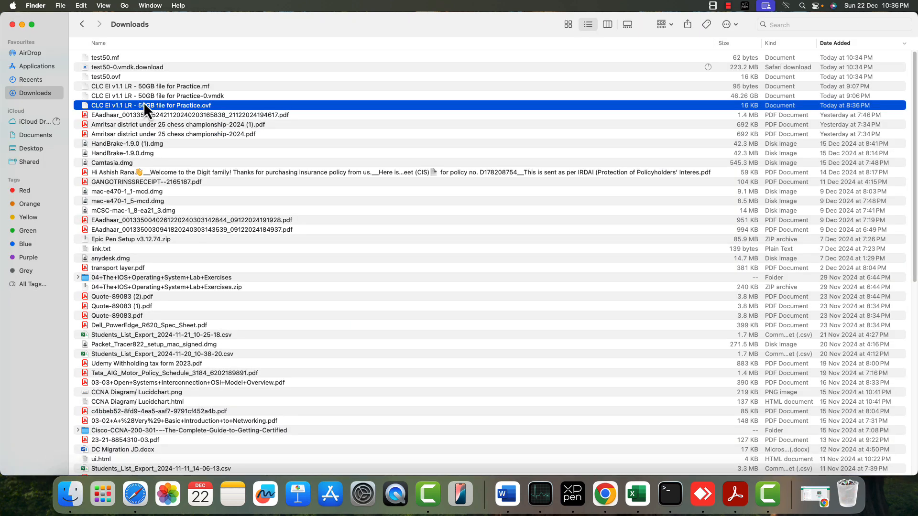
mouse_move(207, 112)
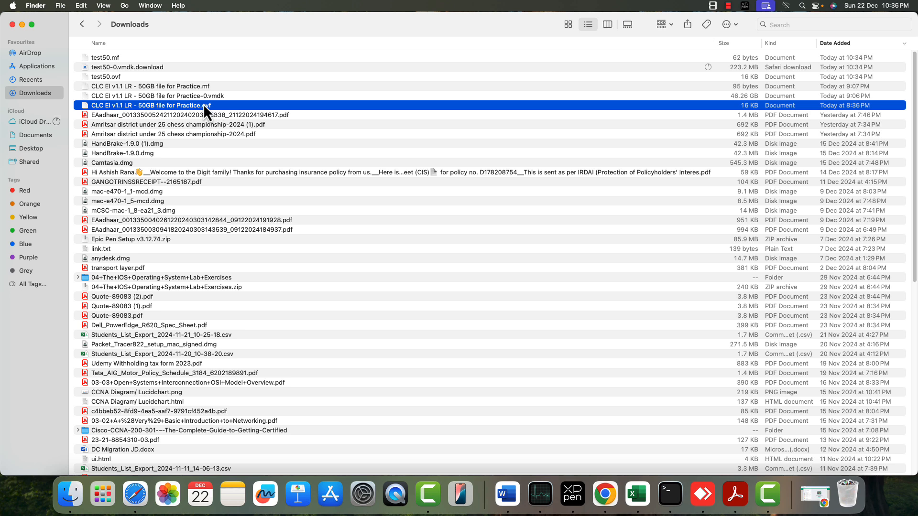
mouse_move(212, 117)
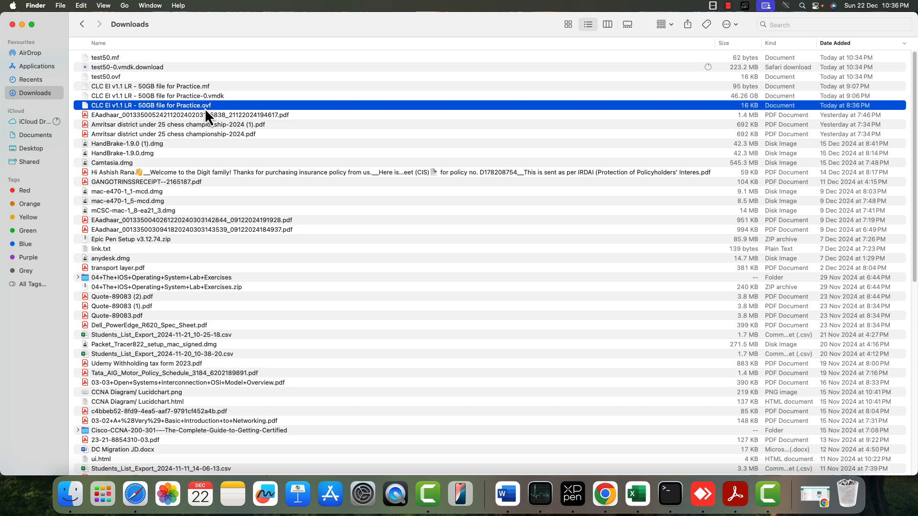
Open the practice .ovf file from Downloads with TextEdit
right_click(144, 105)
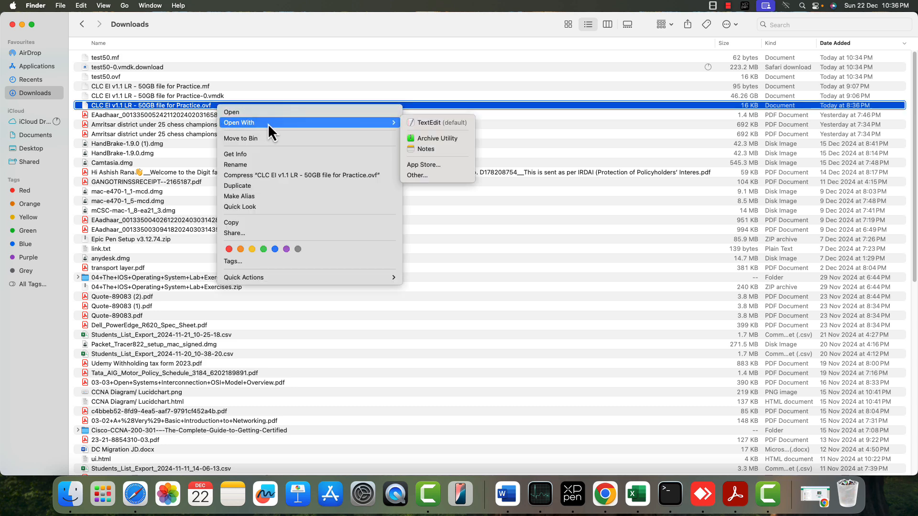
mouse_move(433, 133)
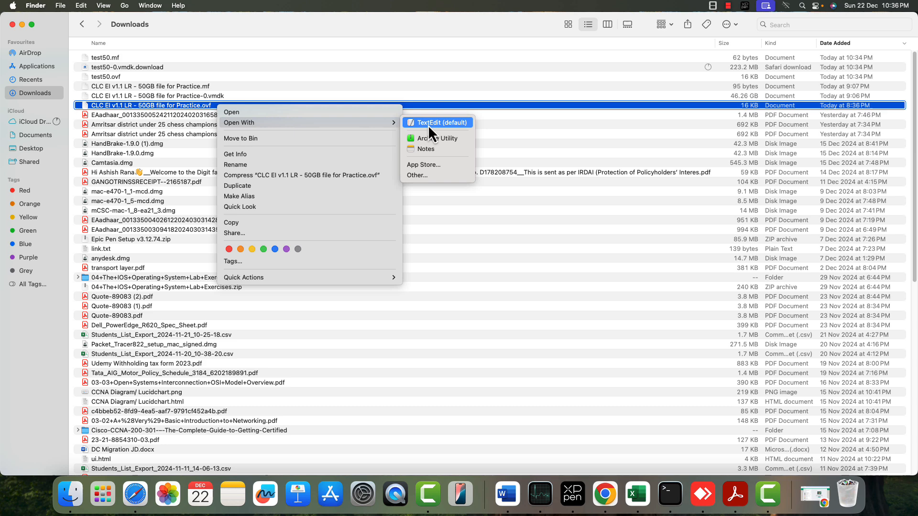
click(442, 123)
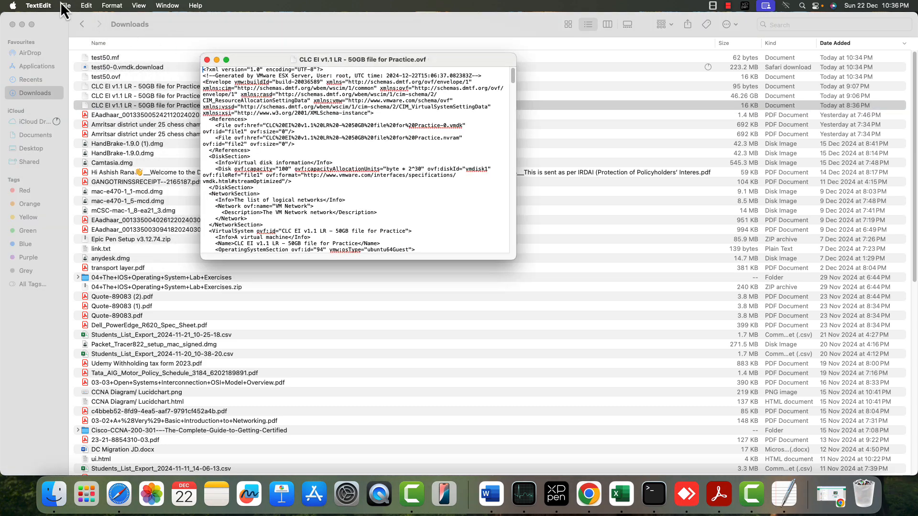
Enlarge the text and delete the Practice.nvram File entry from References
click(139, 5)
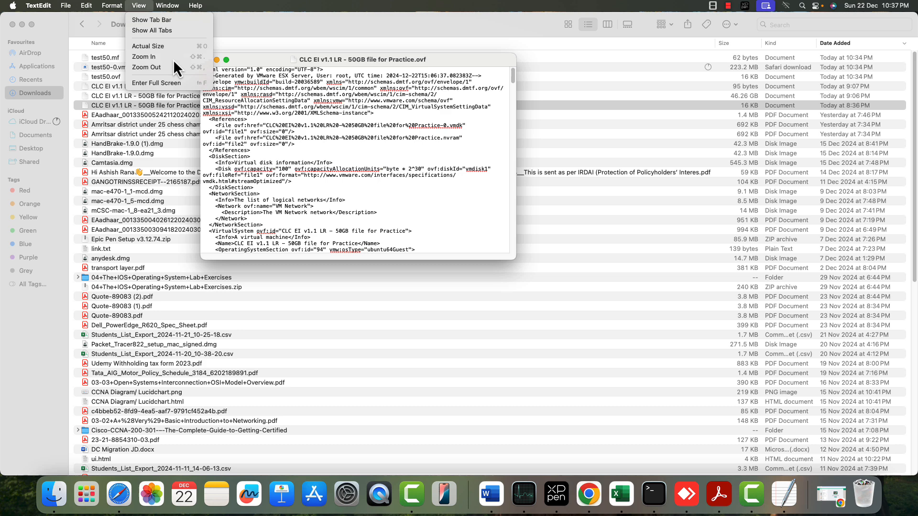
click(144, 57)
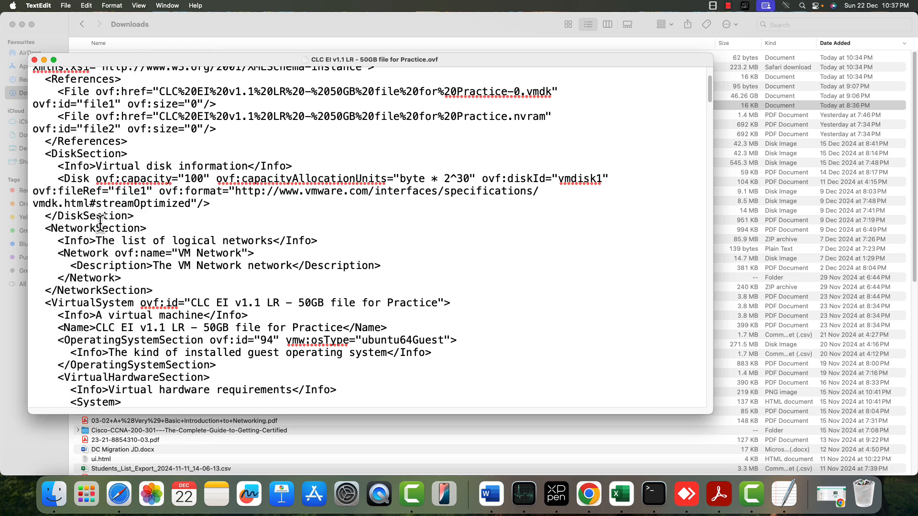
scroll(up, 3)
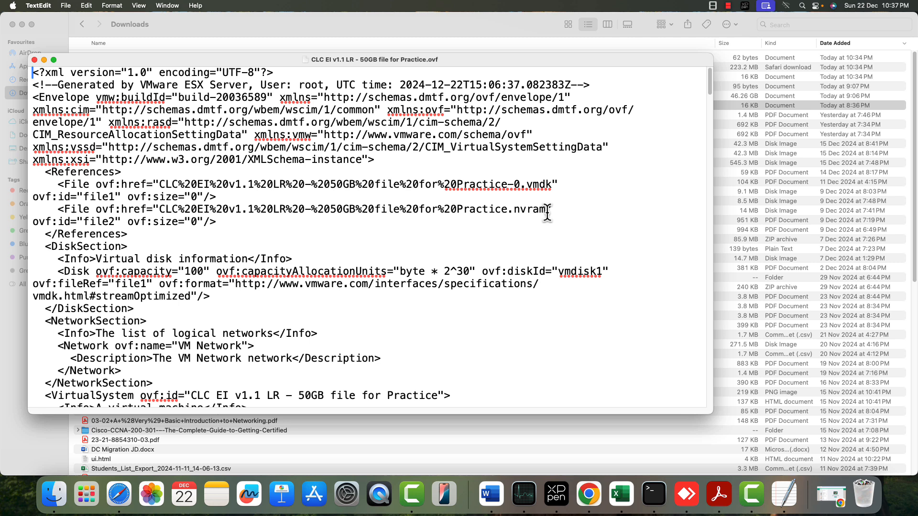
double_click(532, 210)
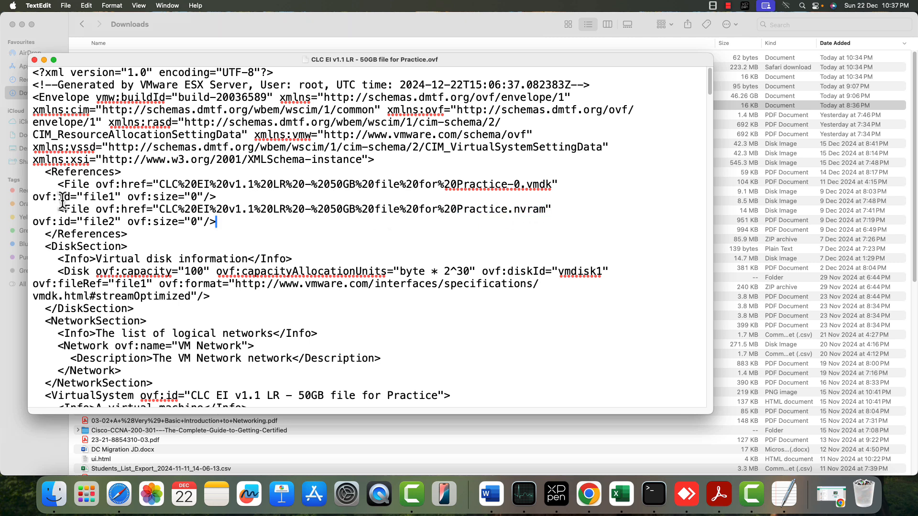
drag(58, 209, 217, 222)
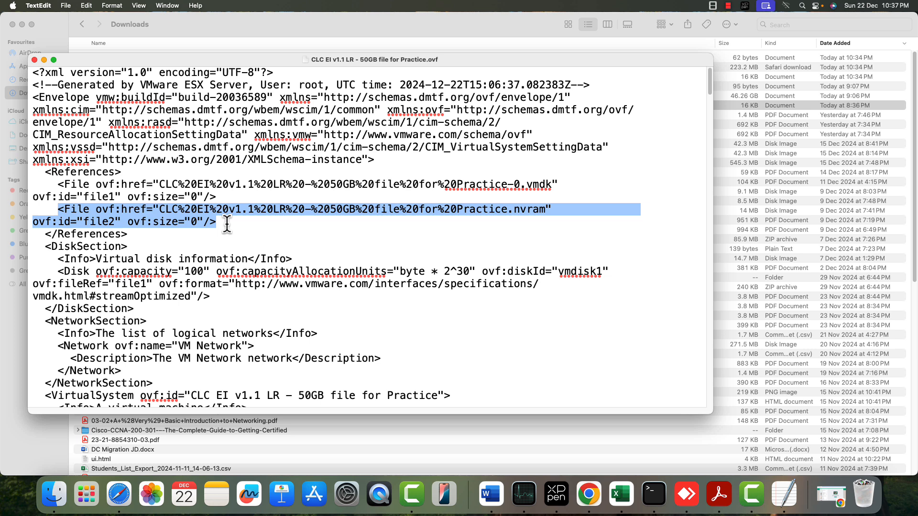
mouse_move(194, 221)
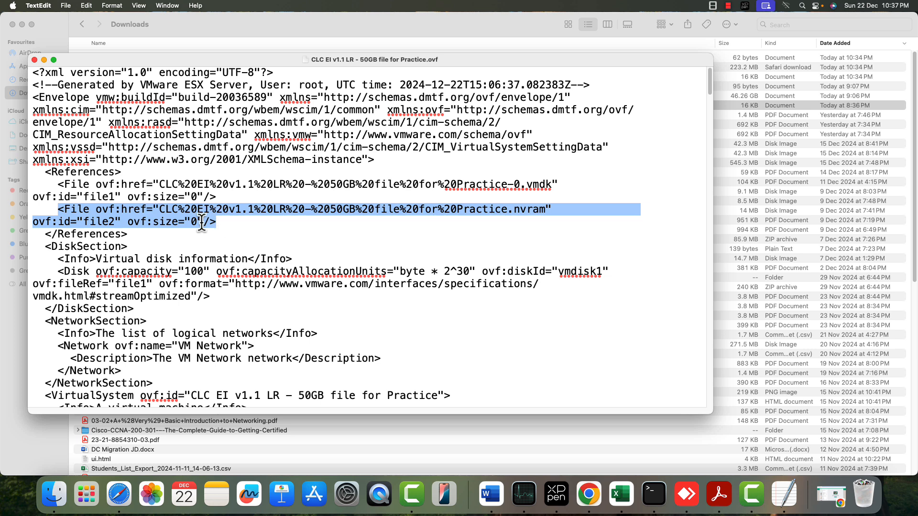
key(Delete)
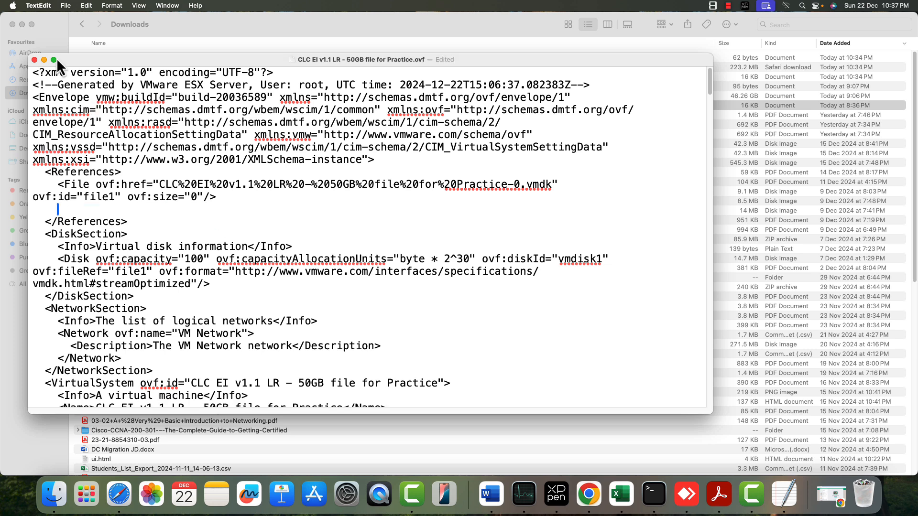
Save the edited OVF file and close the TextEdit window
click(66, 6)
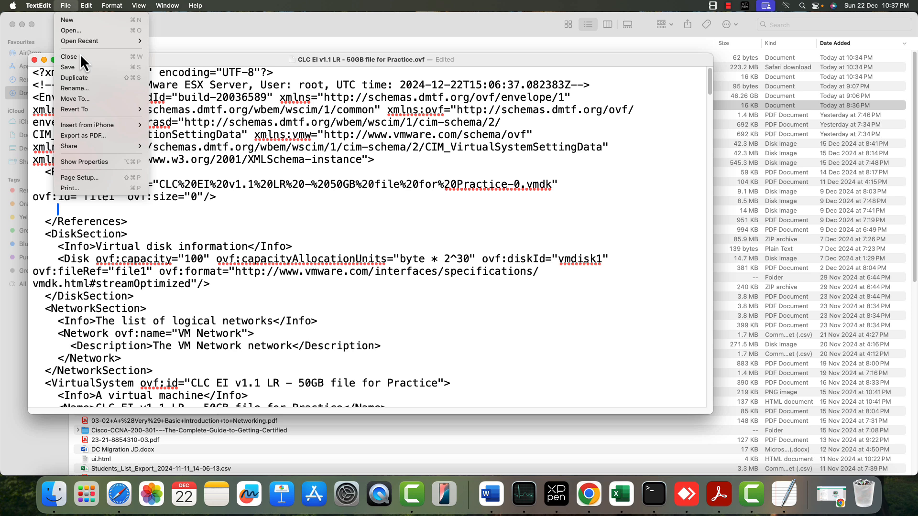
click(68, 67)
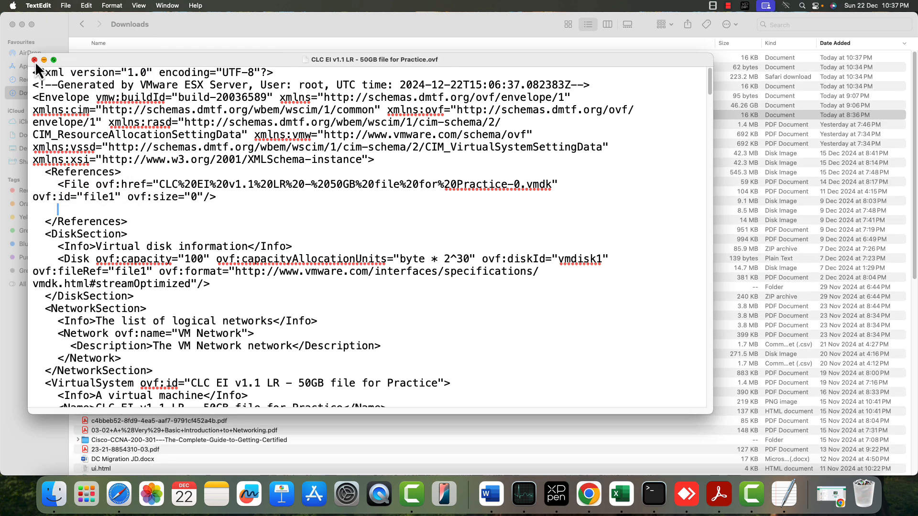
click(31, 60)
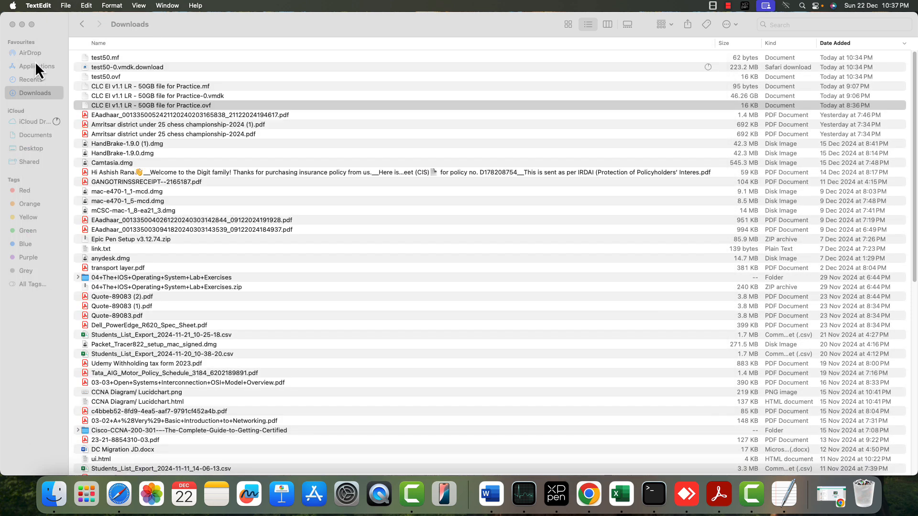
Start a new Deploy from OVF wizard in ESXi and name the VM test11
click(157, 105)
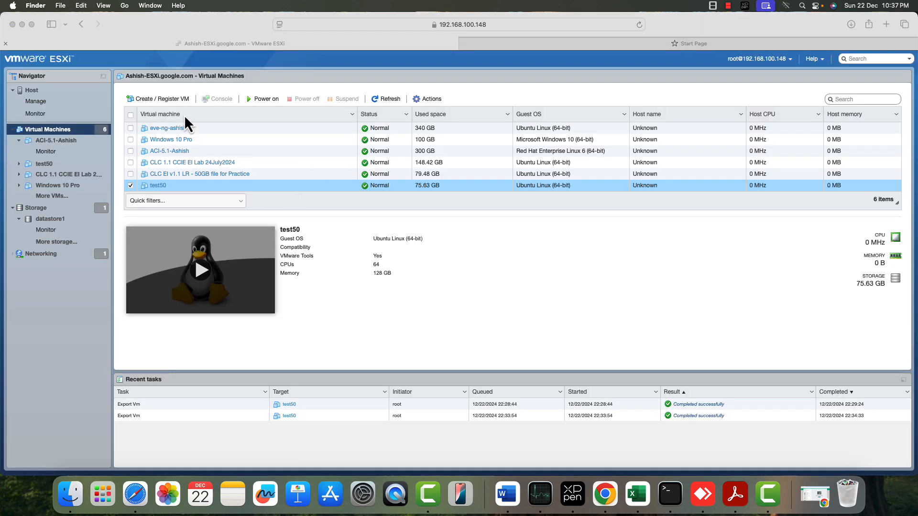
click(161, 99)
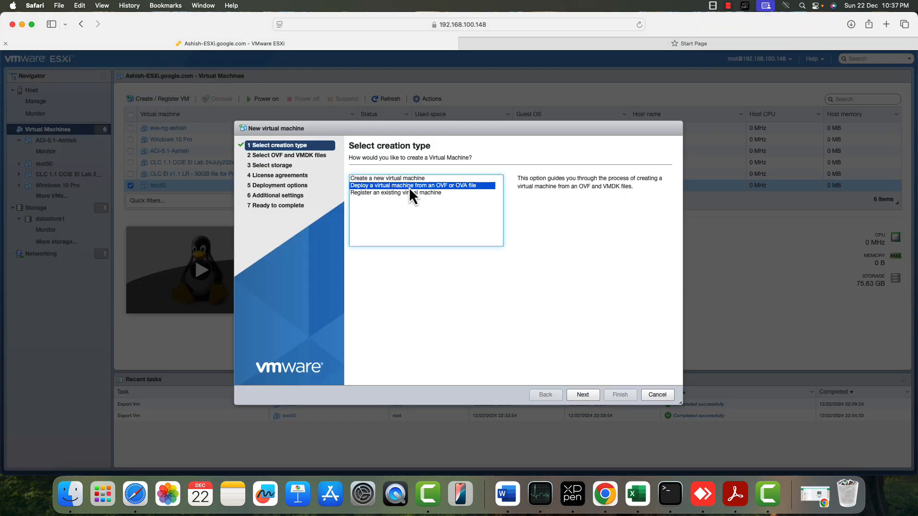
click(583, 395)
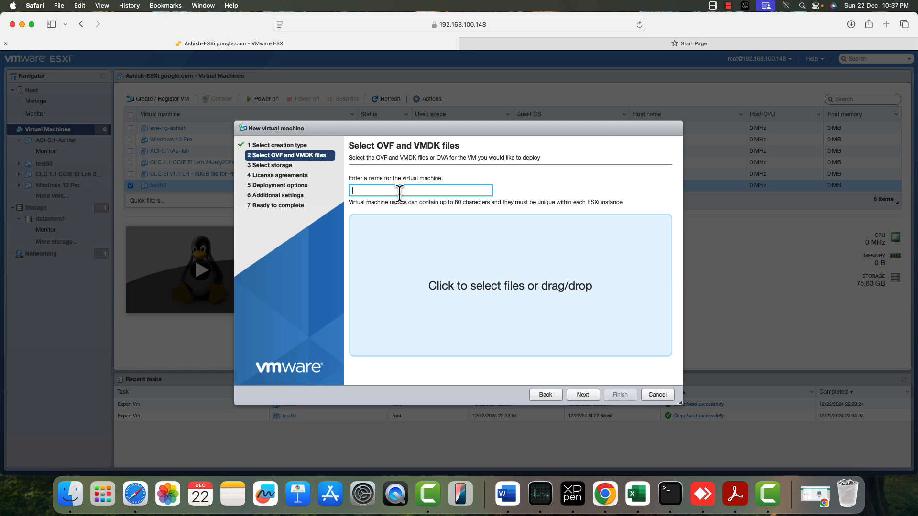
text(test11)
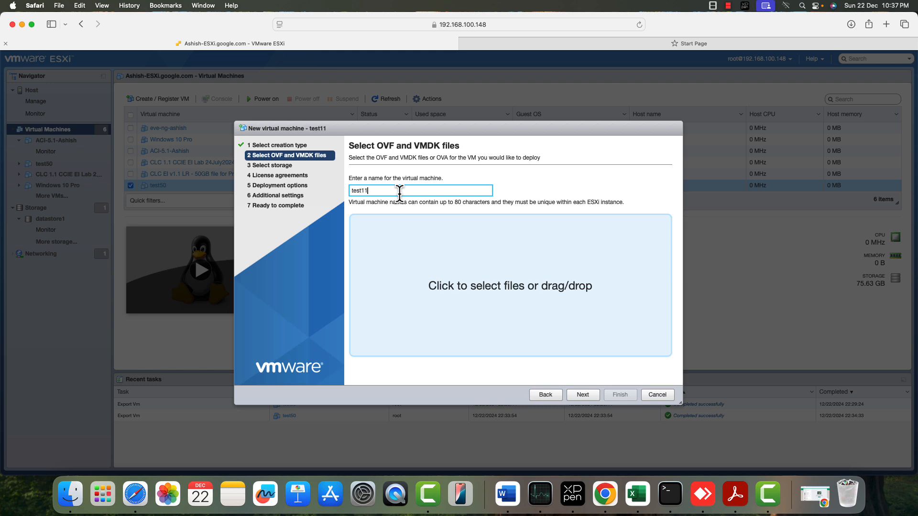
Attach the edited .ovf and .vmdk files, accept the defaults, and finish deployment
click(510, 286)
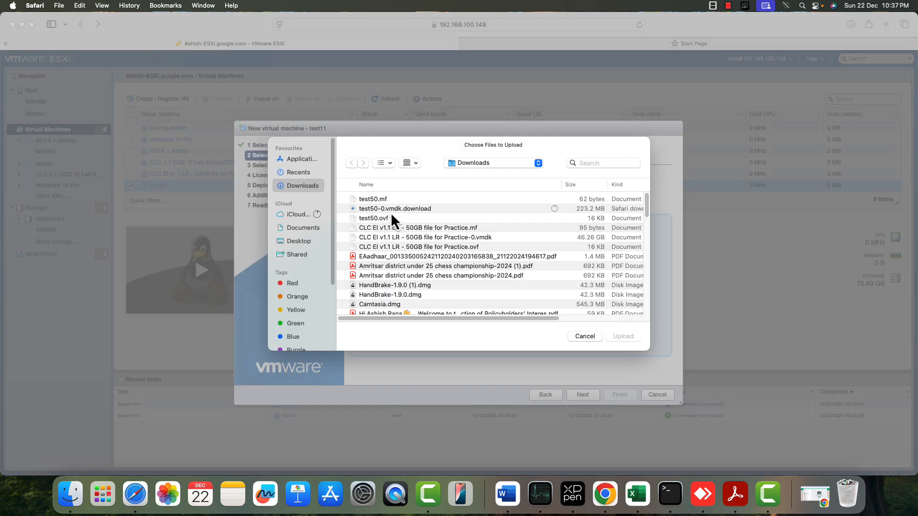
click(418, 237)
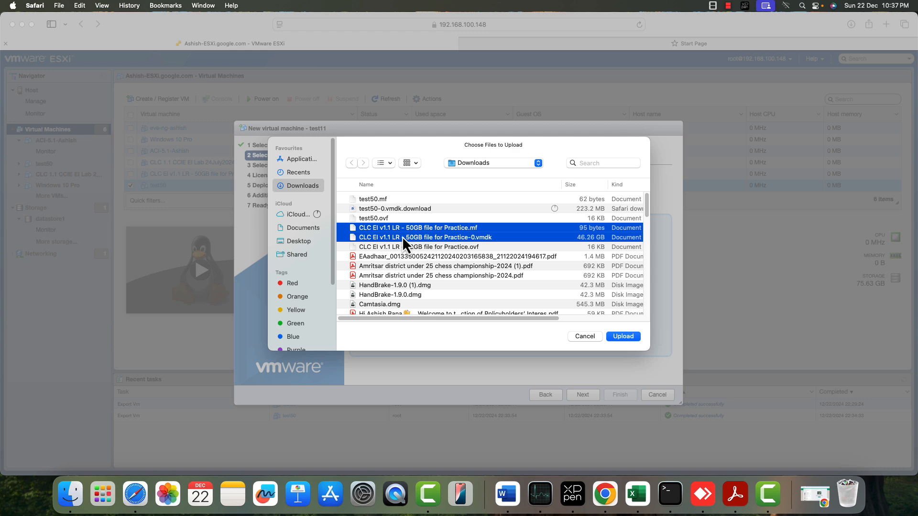
click(623, 337)
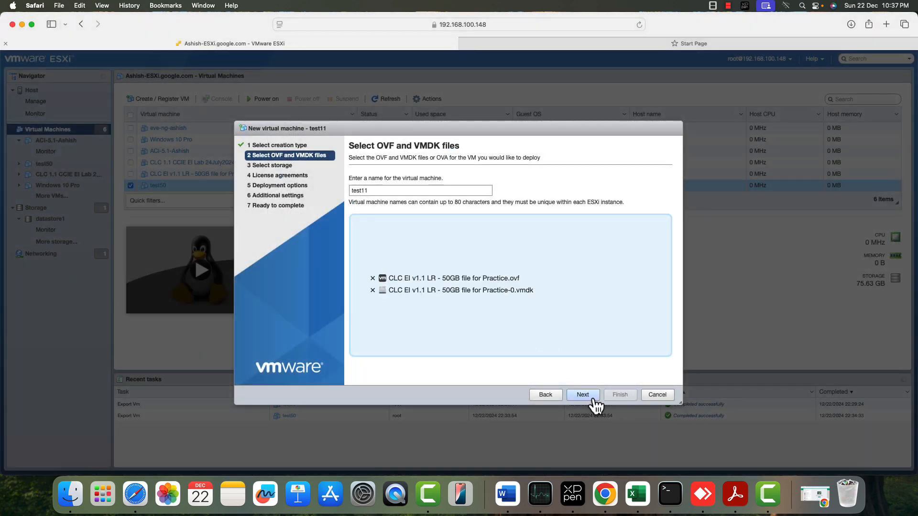
click(583, 395)
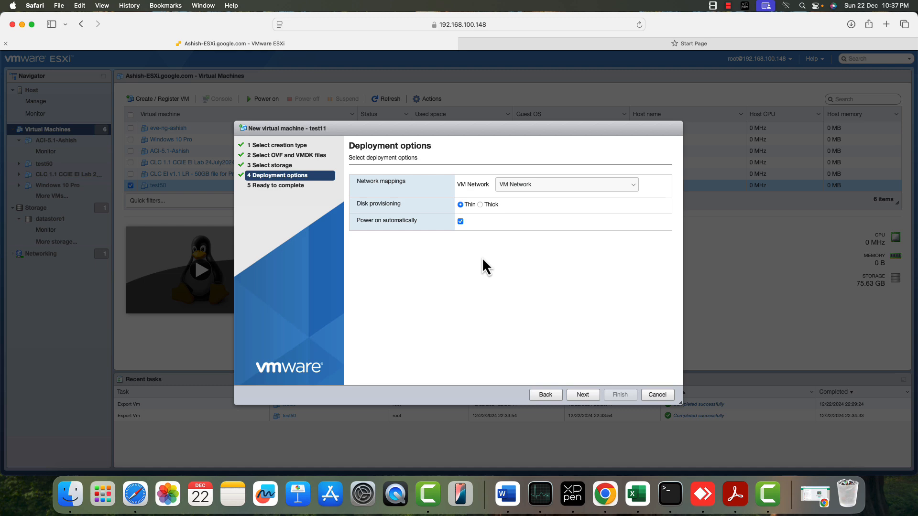
click(583, 395)
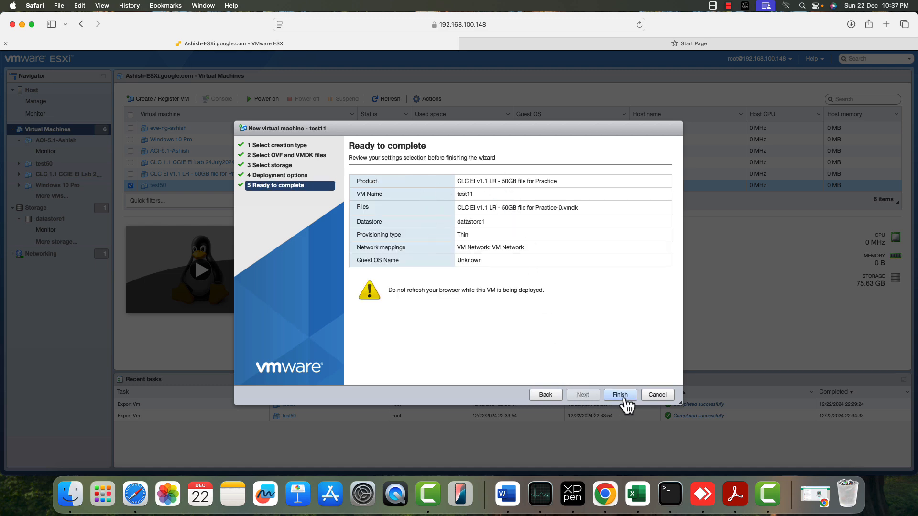
click(621, 395)
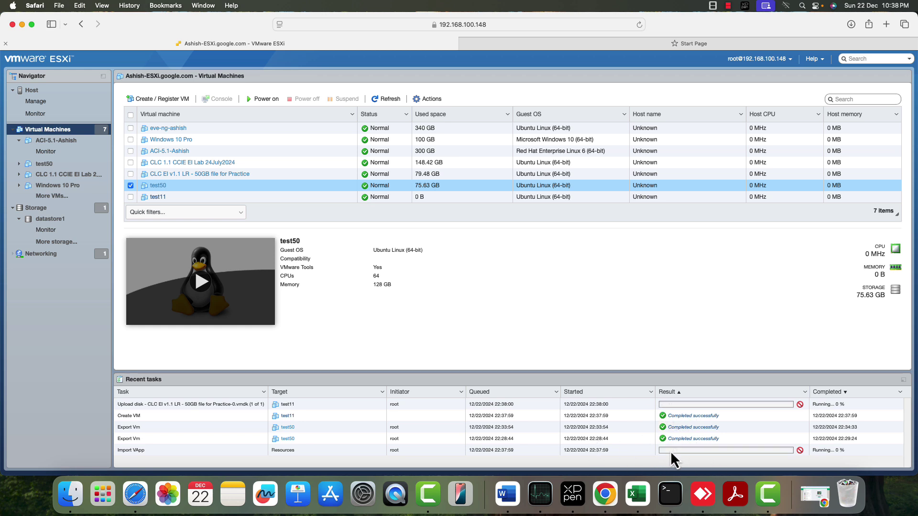
mouse_move(143, 450)
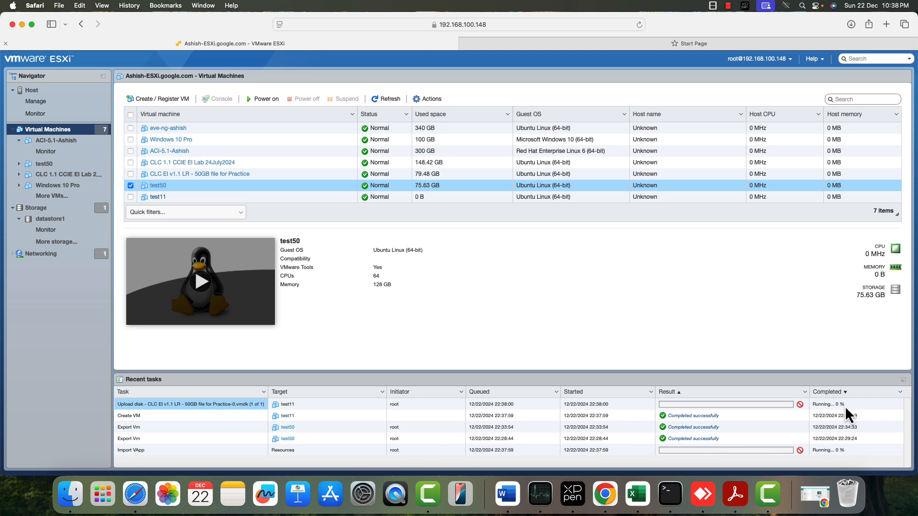
mouse_move(844, 407)
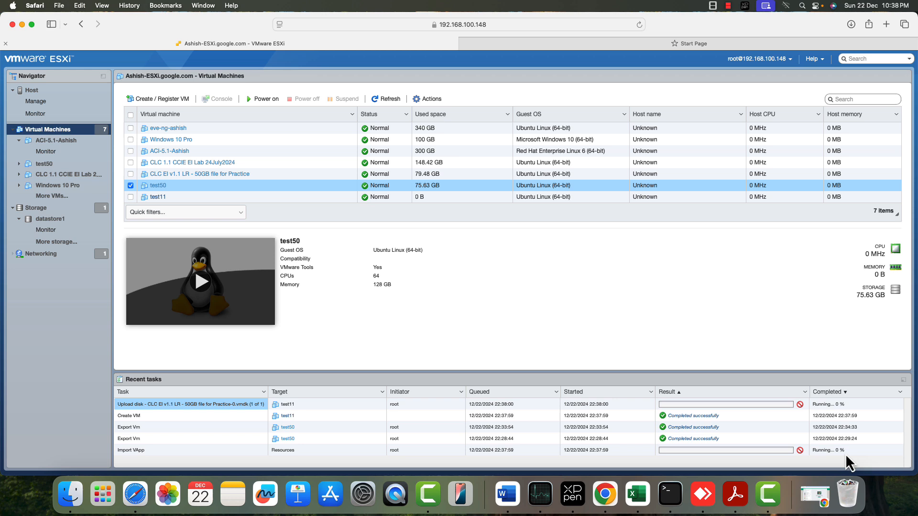
mouse_move(785, 461)
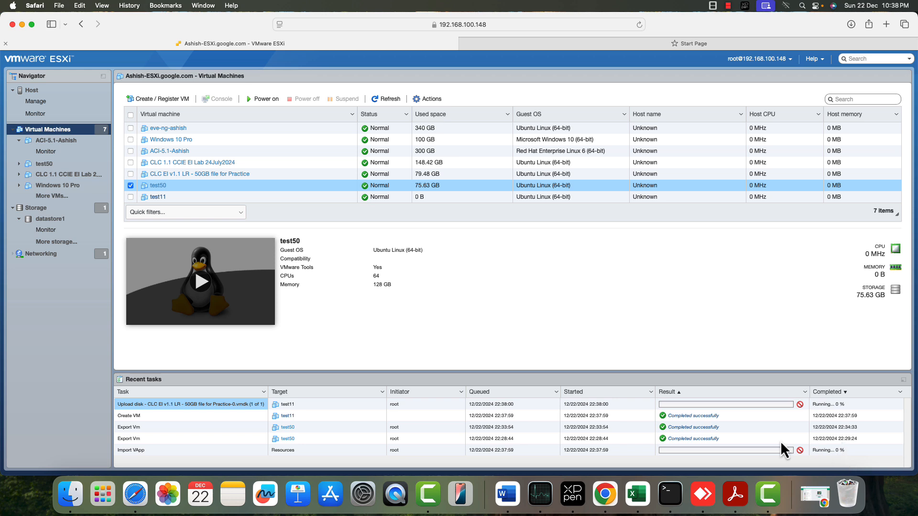
mouse_move(481, 333)
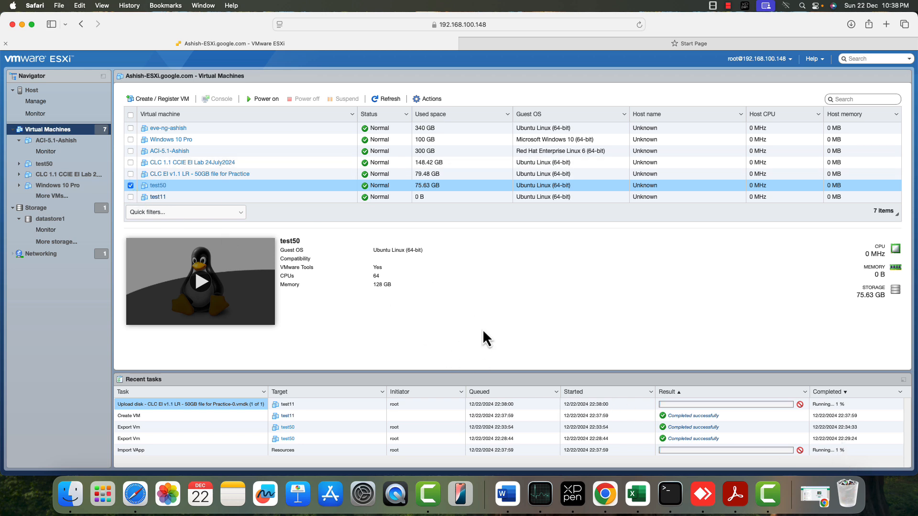
mouse_move(338, 417)
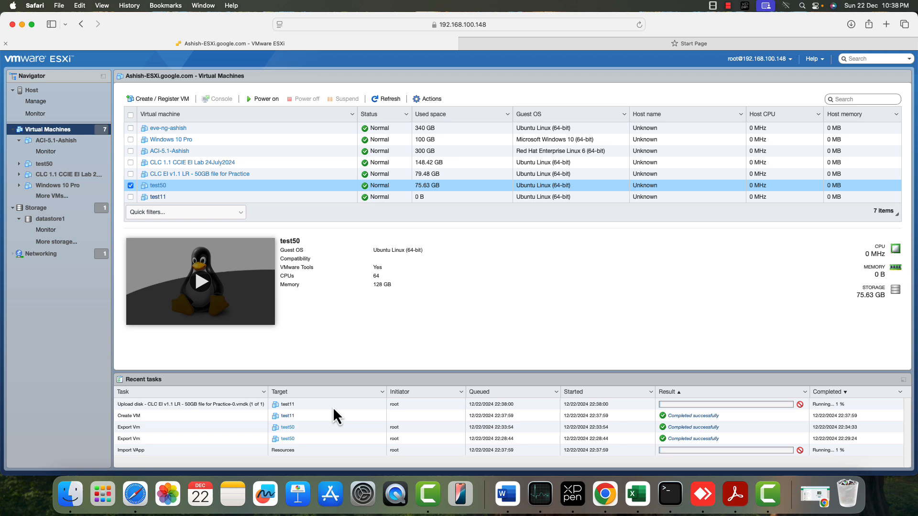
mouse_move(299, 386)
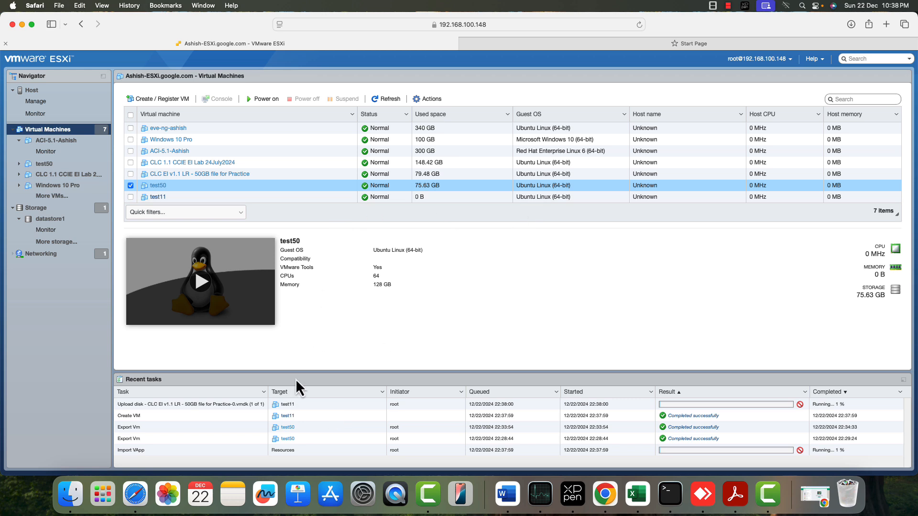
mouse_move(265, 256)
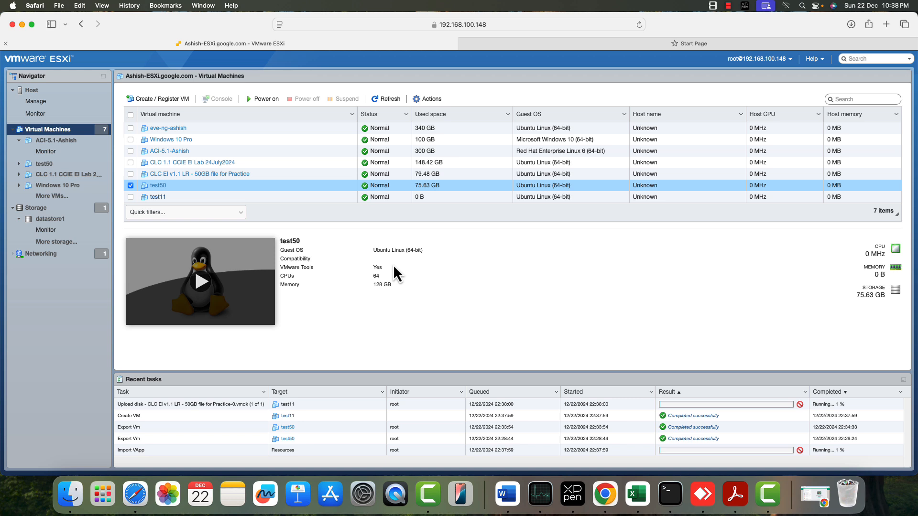
mouse_move(394, 271)
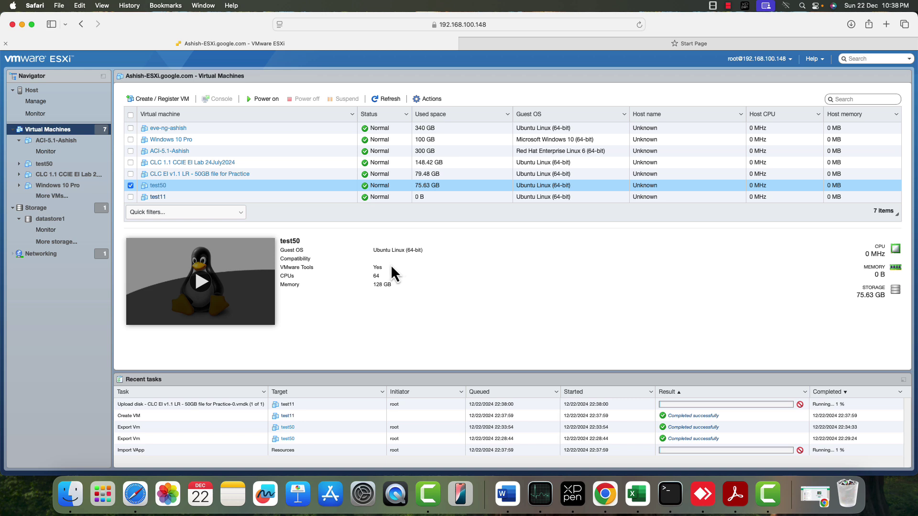
mouse_move(256, 359)
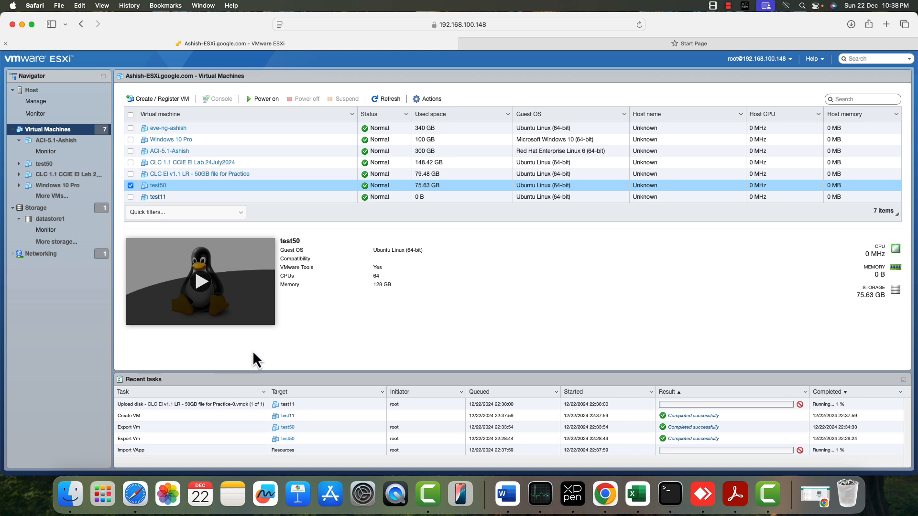
mouse_move(251, 374)
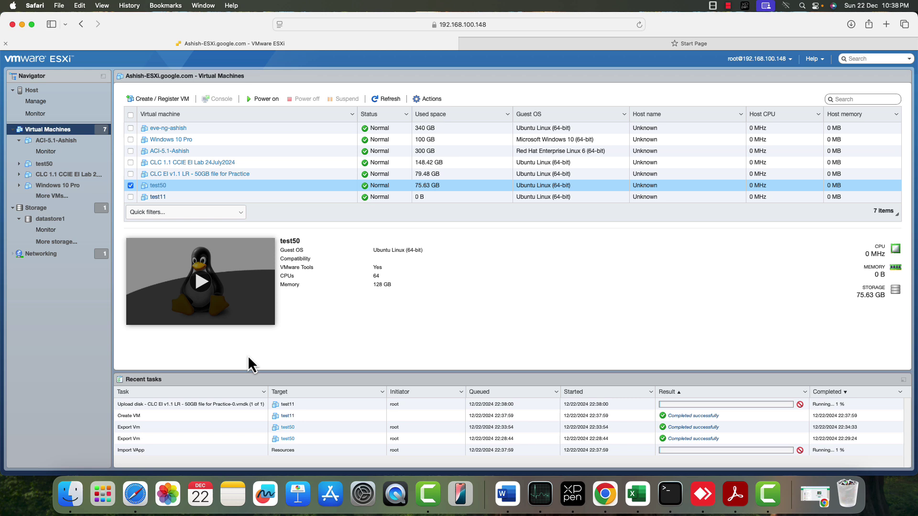